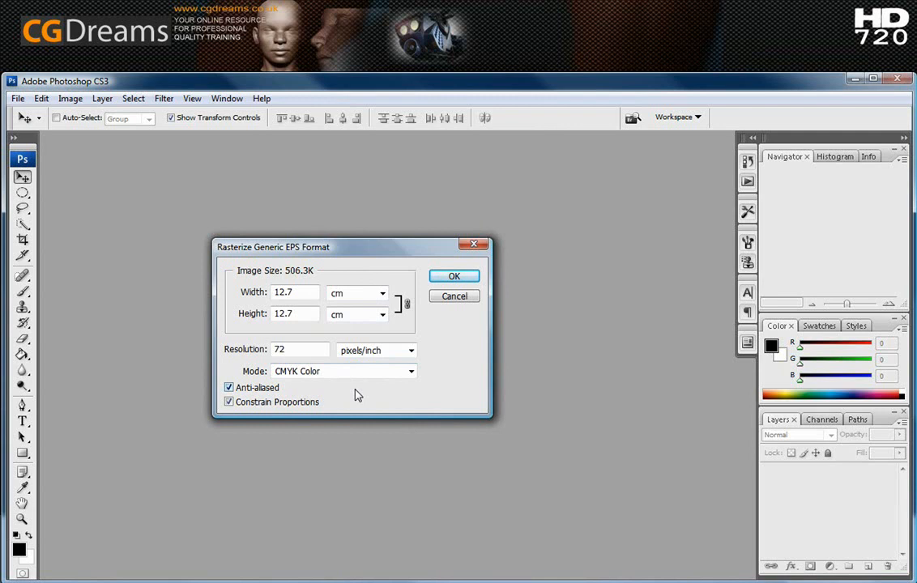
{"action": "mouse_move", "coordinate": [347, 397]}
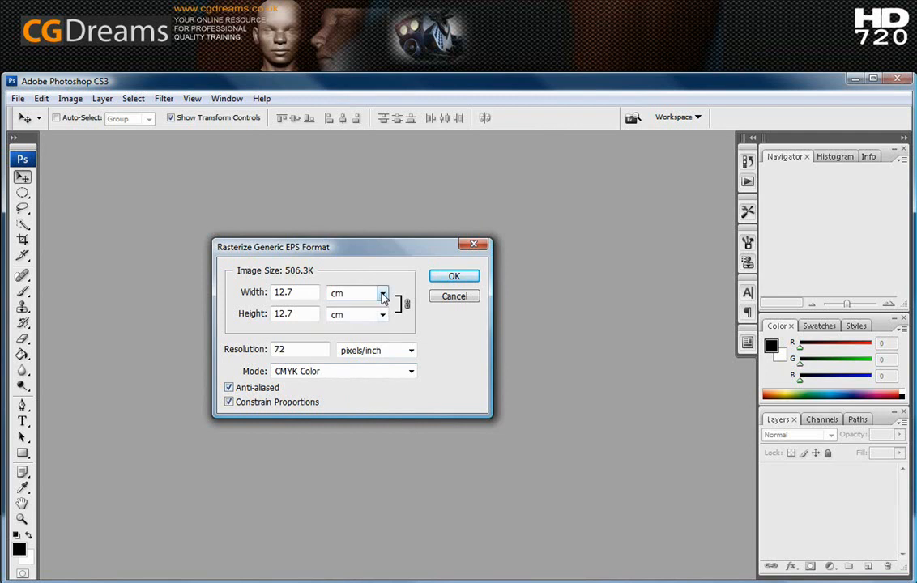
Rasterize the eye template EPS at 2048 by 2048 pixels with pixel units
{"action": "left_click", "coordinate": [383, 293]}
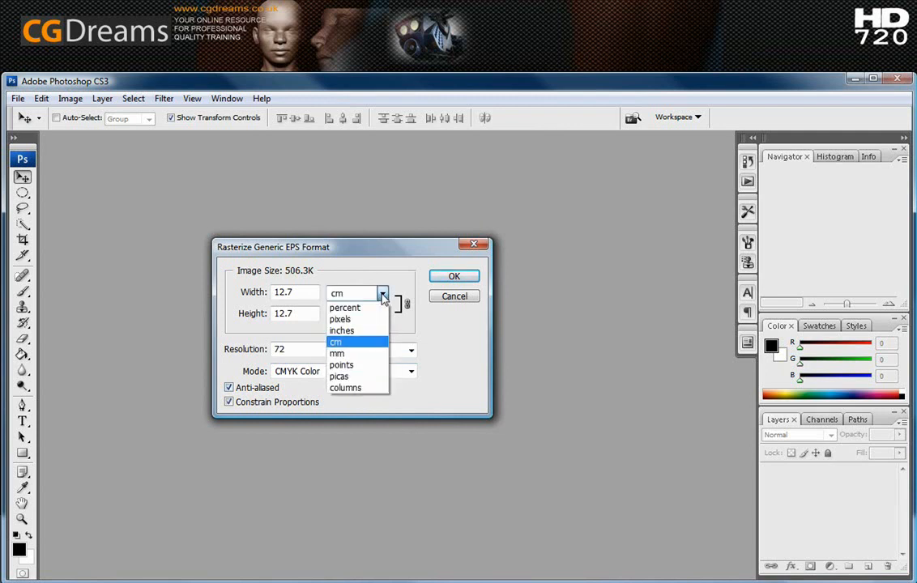
{"action": "mouse_move", "coordinate": [340, 364]}
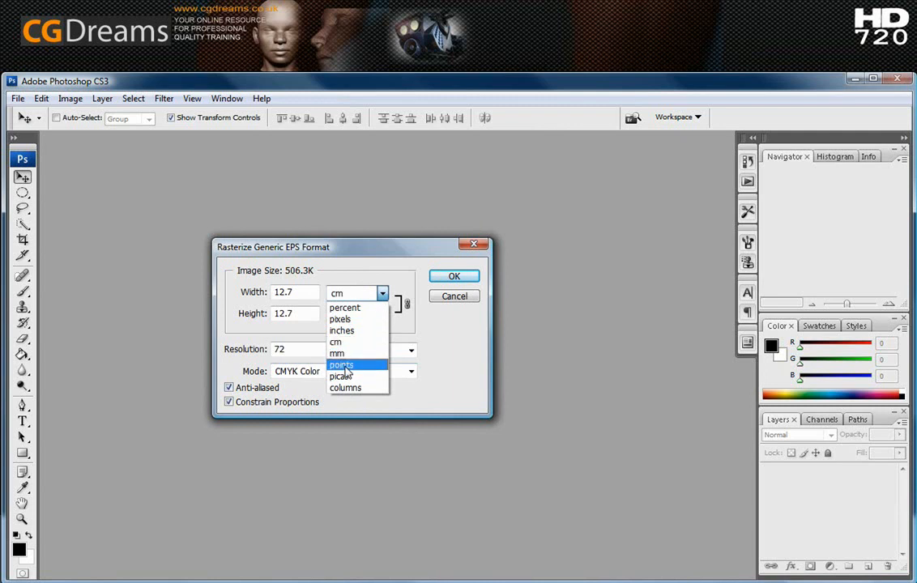
{"action": "mouse_move", "coordinate": [340, 317]}
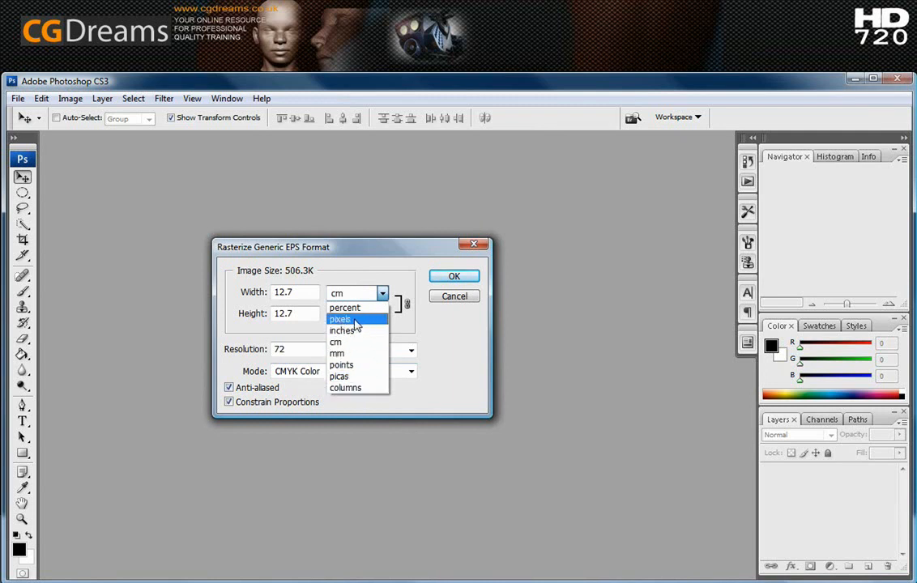
{"action": "left_click", "coordinate": [340, 319]}
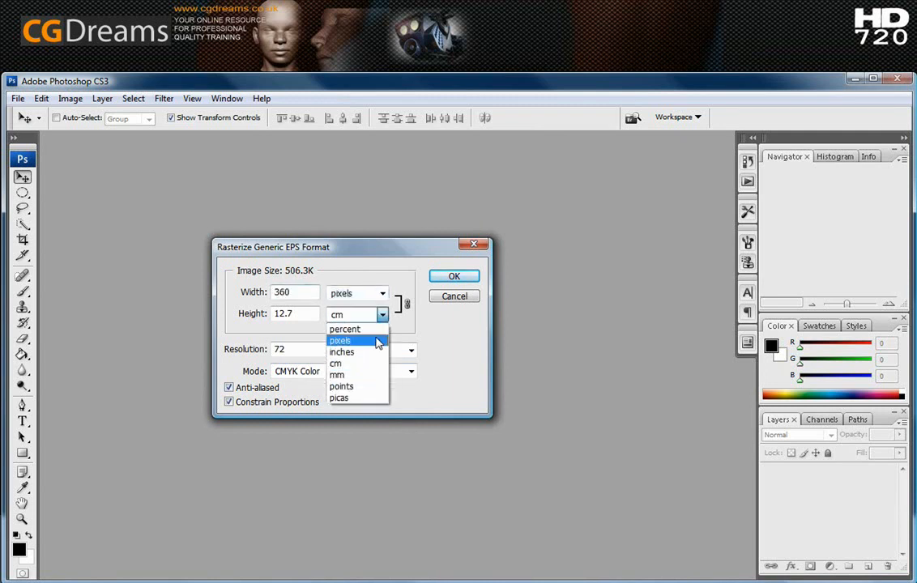
{"action": "left_click", "coordinate": [342, 340]}
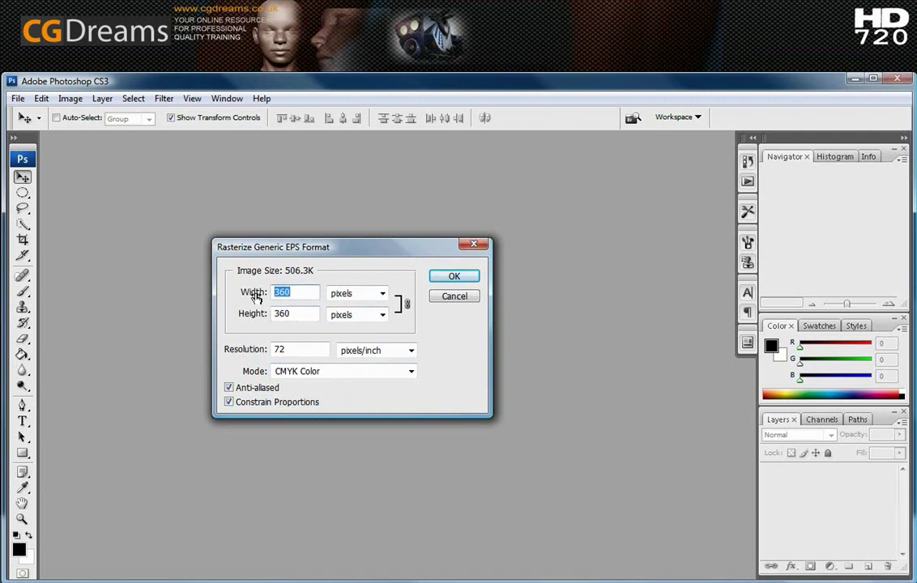
{"action": "type", "text": "20"}
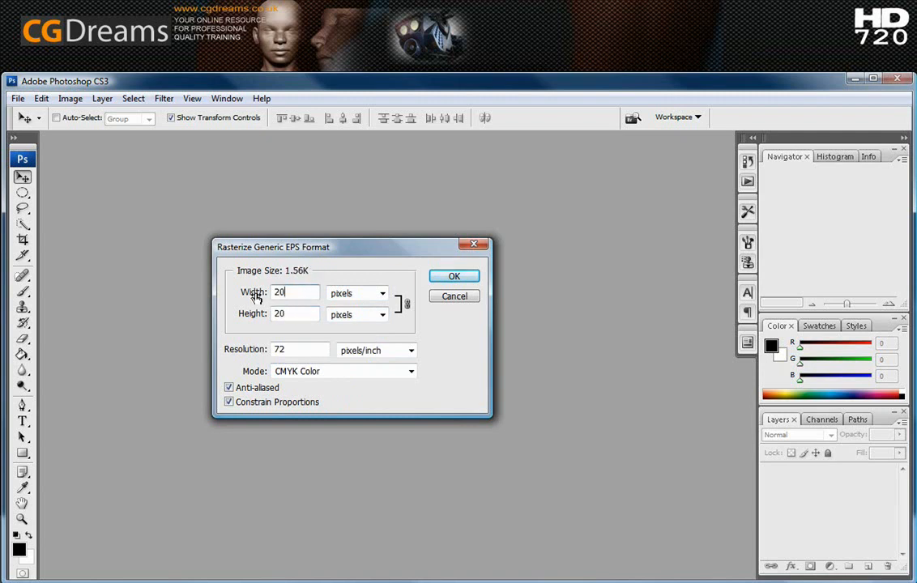
{"action": "type", "text": "2048"}
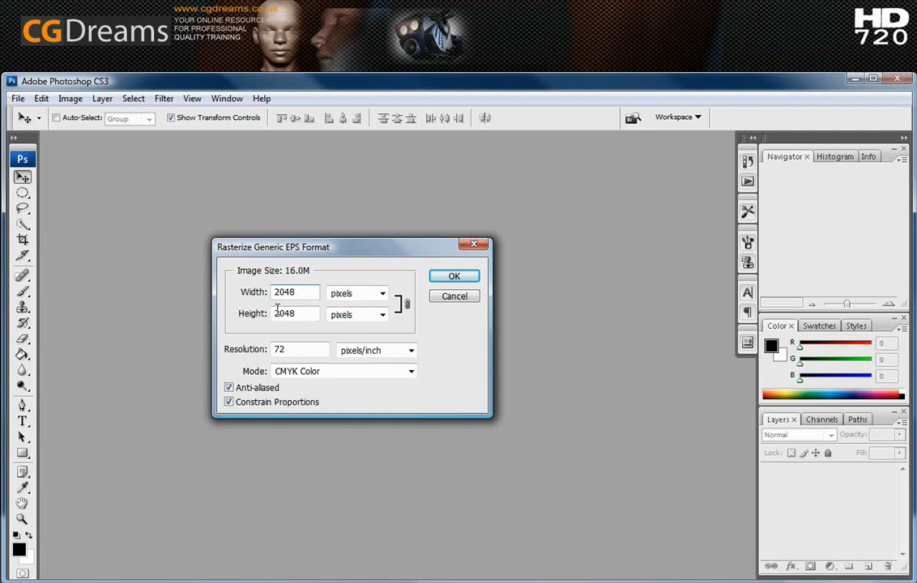
{"action": "left_click", "coordinate": [454, 276]}
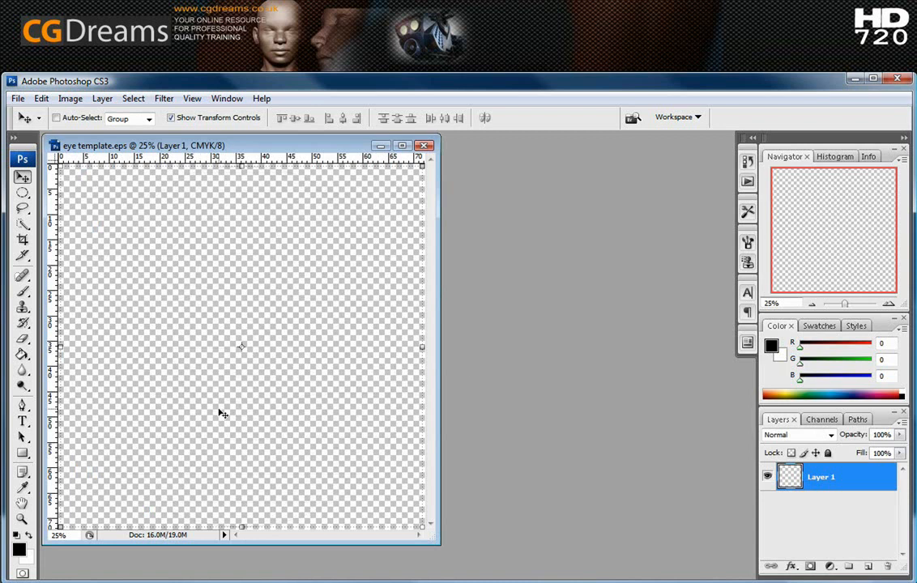
{"action": "mouse_move", "coordinate": [288, 467]}
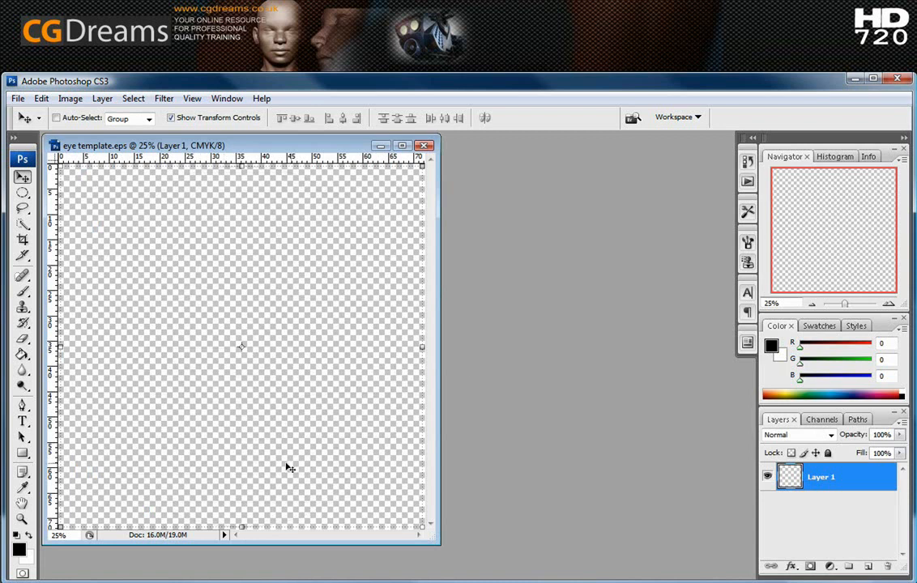
{"action": "mouse_move", "coordinate": [283, 324]}
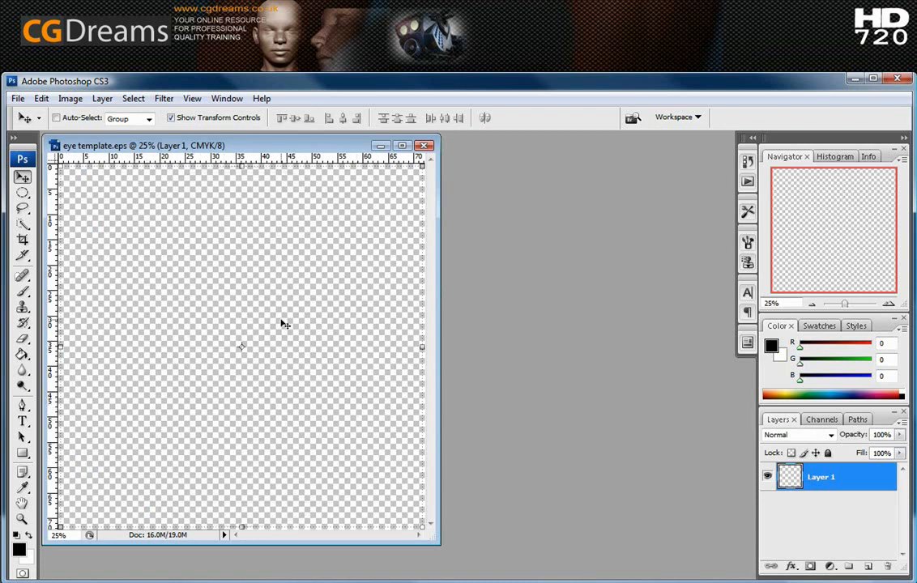
{"action": "mouse_move", "coordinate": [632, 484]}
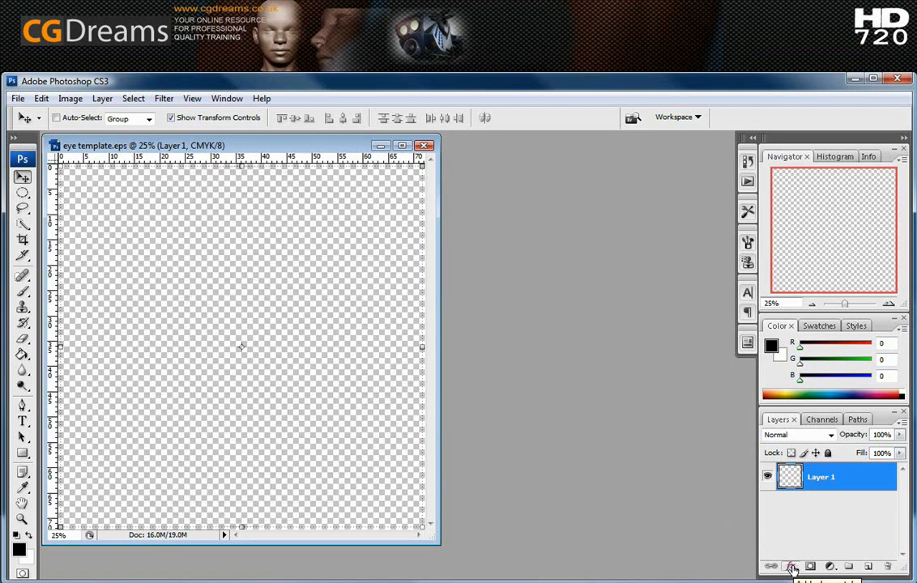
Add a black Stroke layer effect to Layer 1 so the wireframe lines show
{"action": "left_click", "coordinate": [795, 563]}
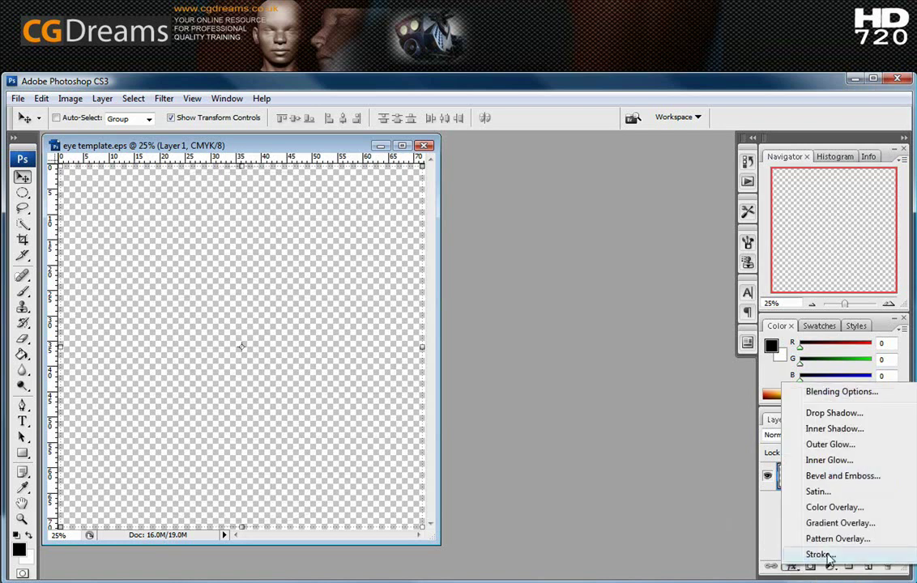
{"action": "left_click", "coordinate": [820, 554]}
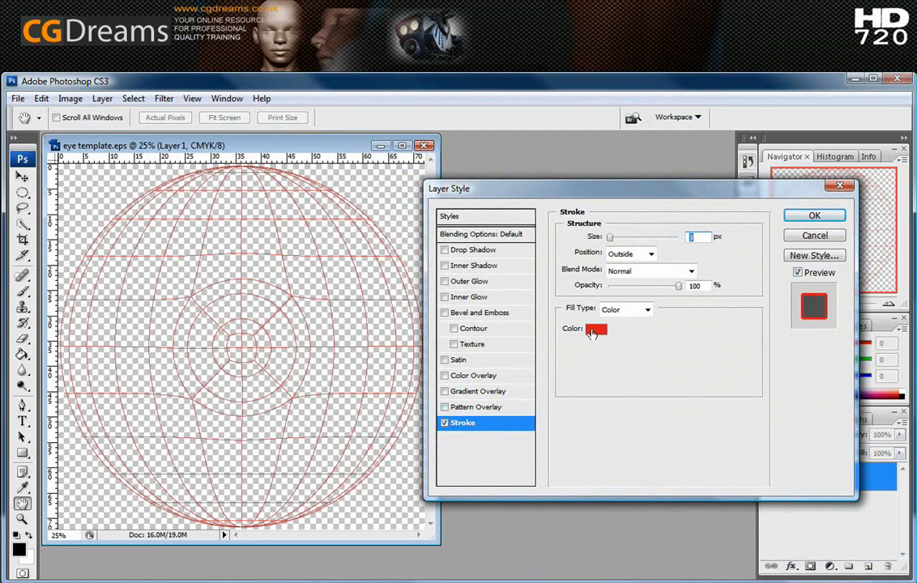
{"action": "left_click", "coordinate": [596, 329]}
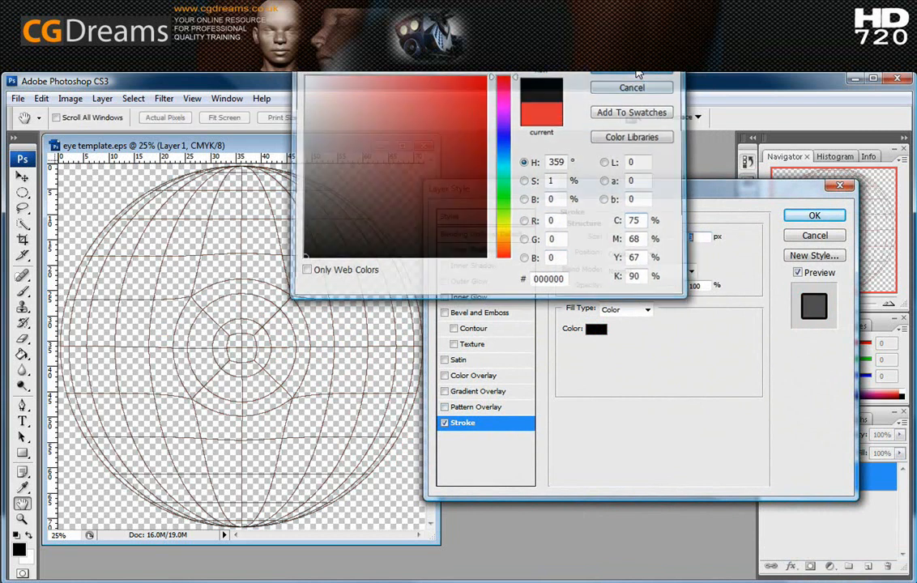
{"action": "left_click", "coordinate": [632, 87]}
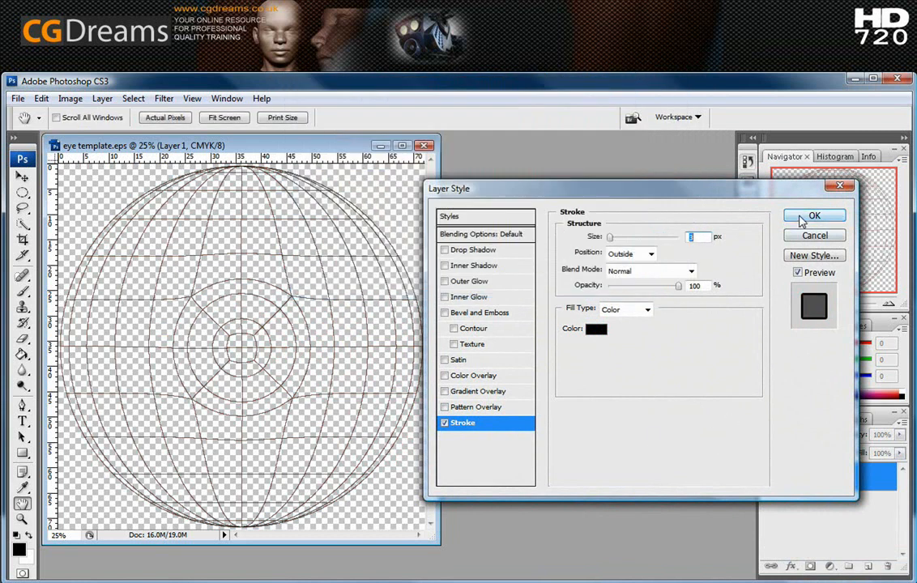
{"action": "left_click", "coordinate": [813, 216]}
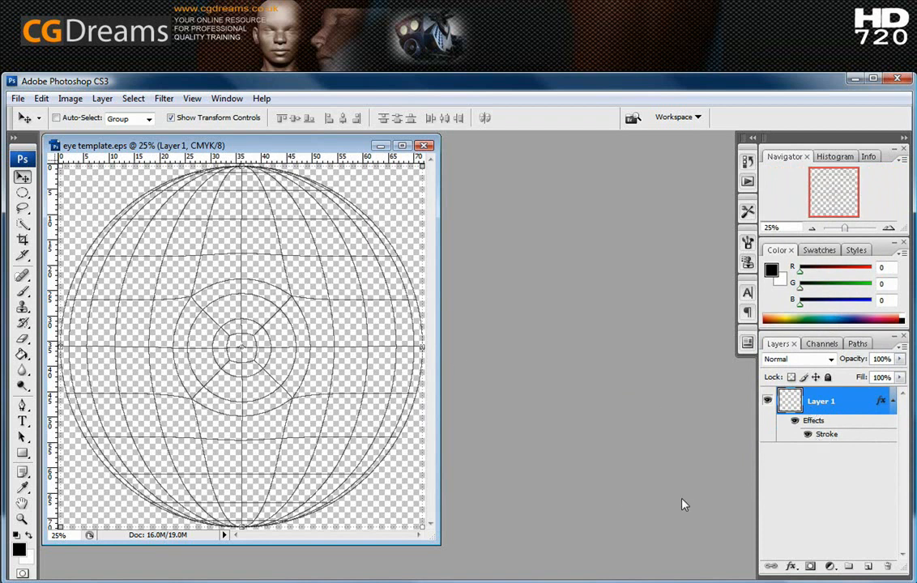
{"action": "mouse_move", "coordinate": [862, 470]}
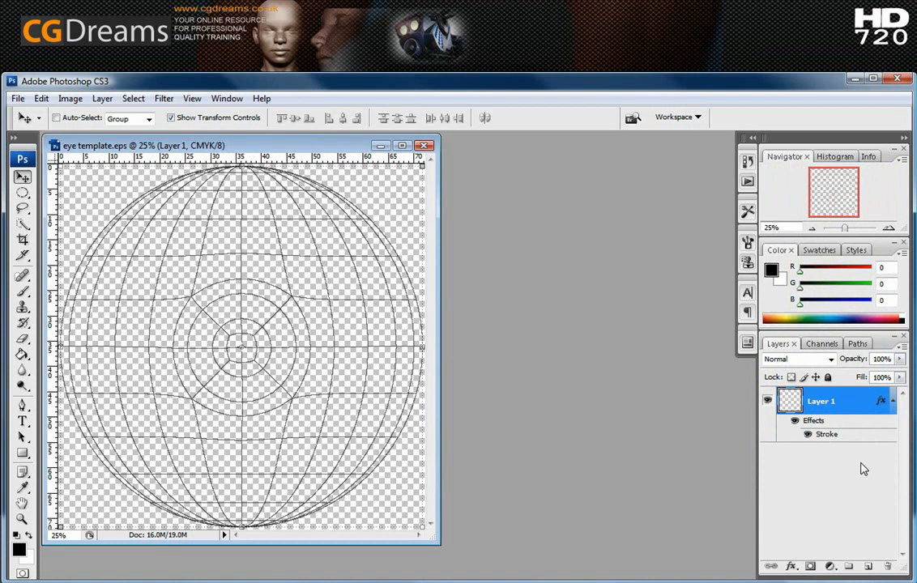
{"action": "mouse_move", "coordinate": [849, 469]}
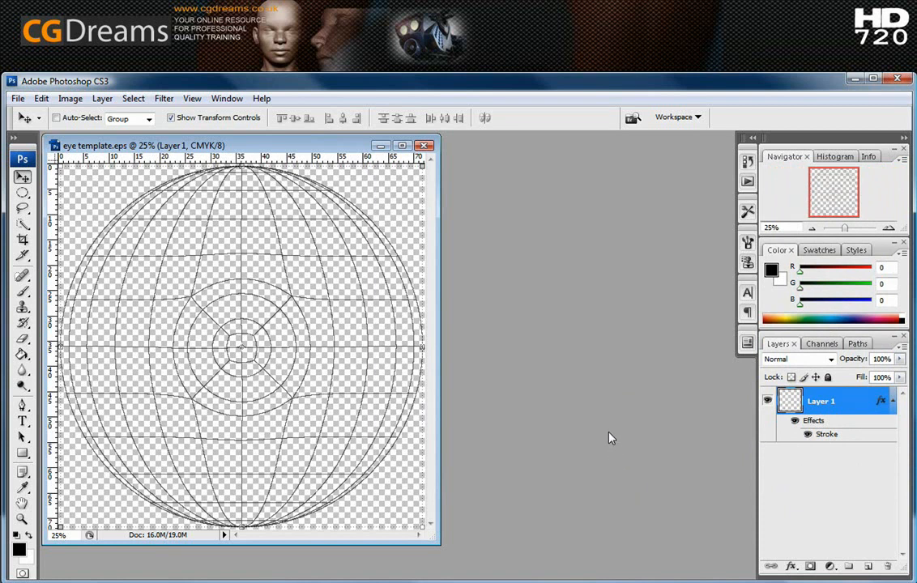
Browse the View menu to check whether rulers are turned on
{"action": "left_click", "coordinate": [191, 99]}
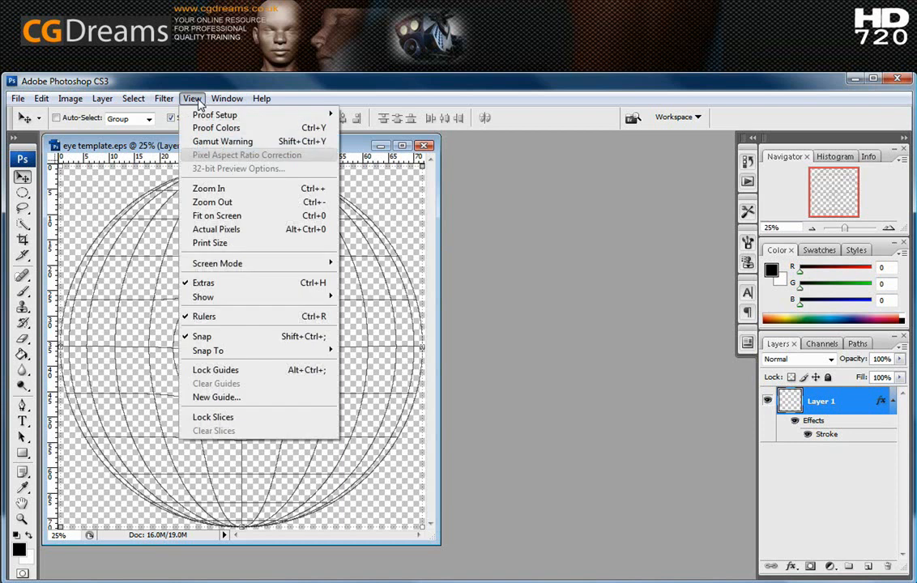
{"action": "mouse_move", "coordinate": [203, 335]}
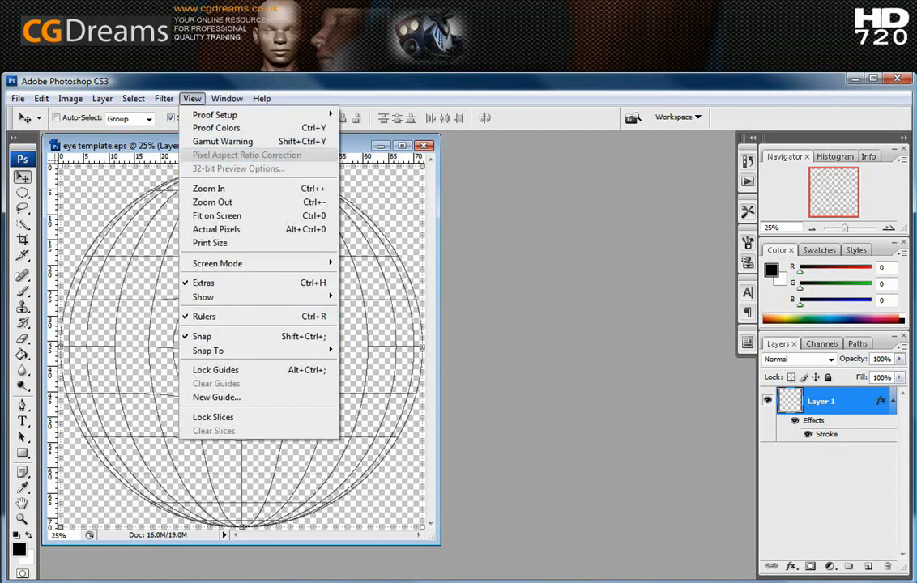
{"action": "left_click", "coordinate": [227, 99]}
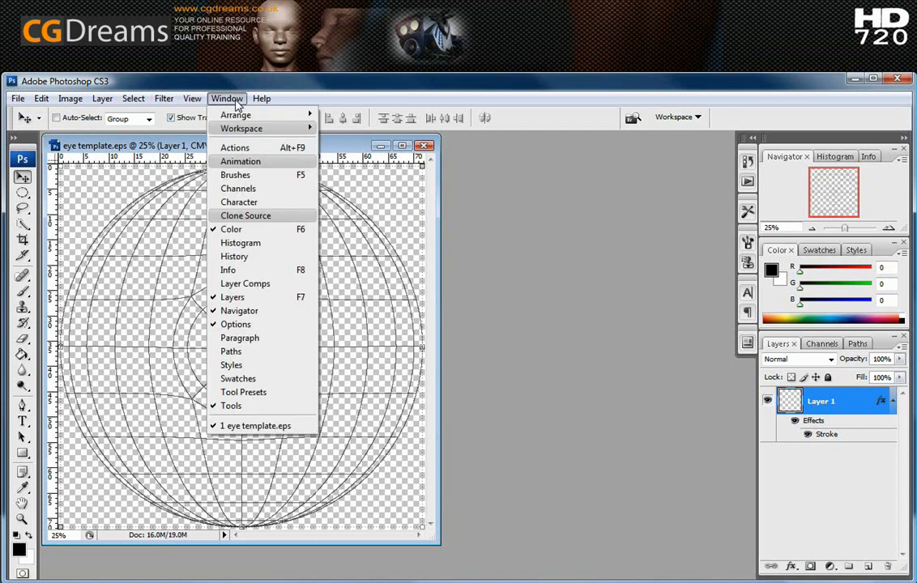
{"action": "left_click", "coordinate": [192, 99]}
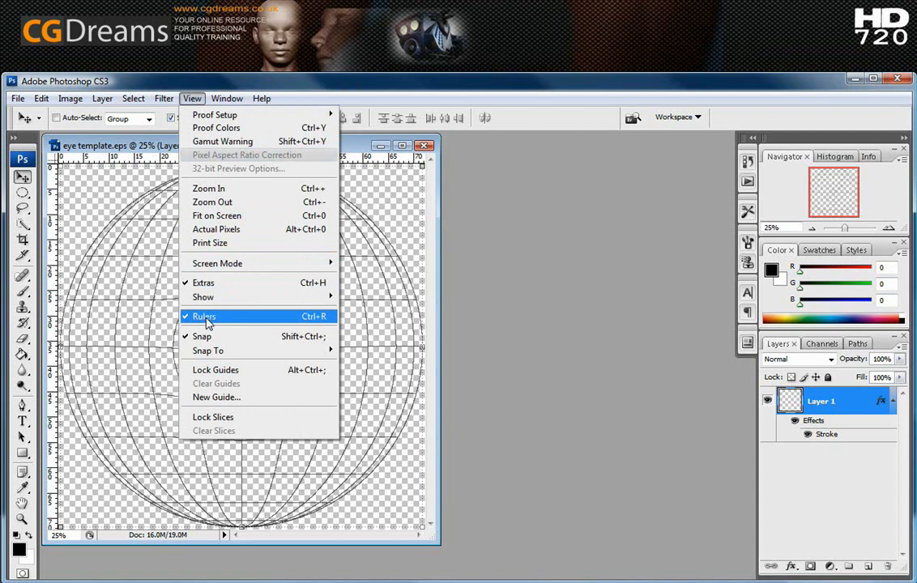
{"action": "mouse_move", "coordinate": [328, 84]}
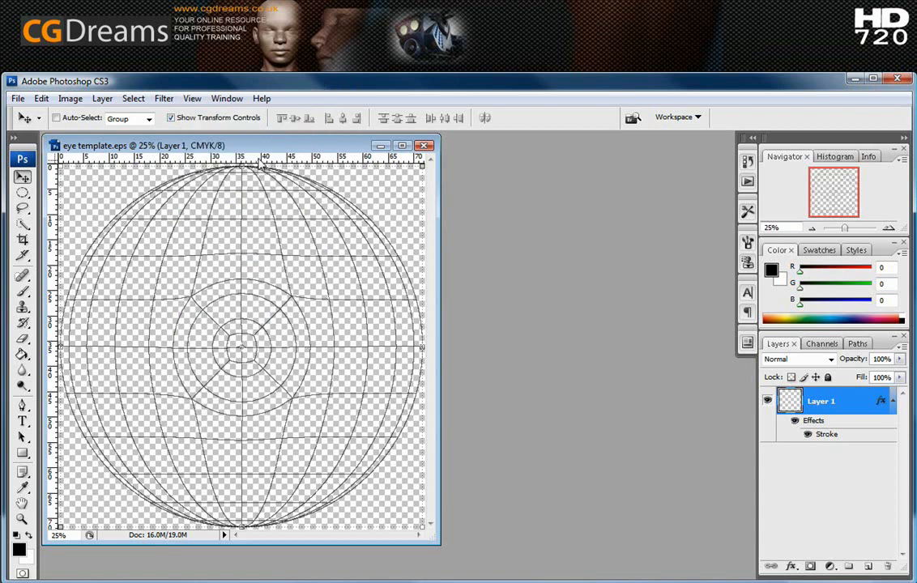
{"action": "mouse_move", "coordinate": [251, 343]}
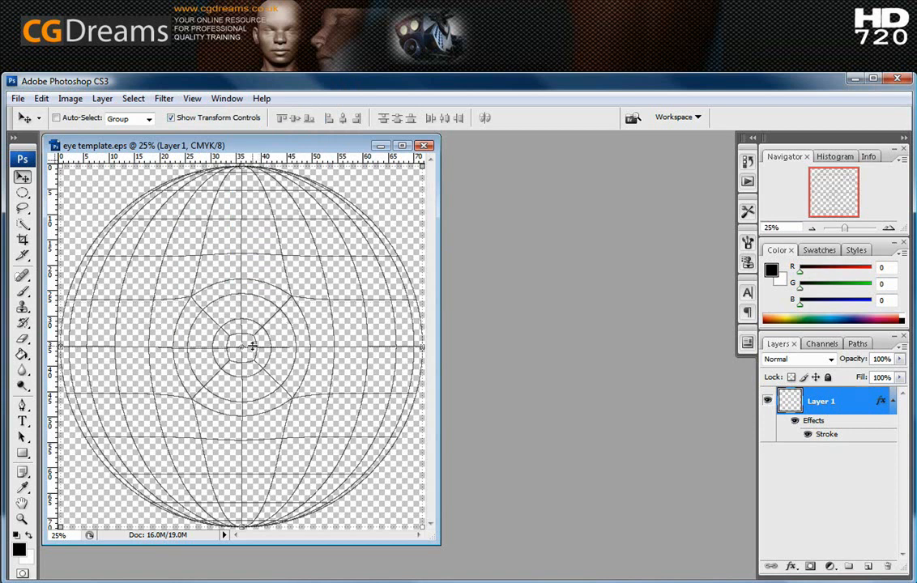
{"action": "mouse_move", "coordinate": [227, 260]}
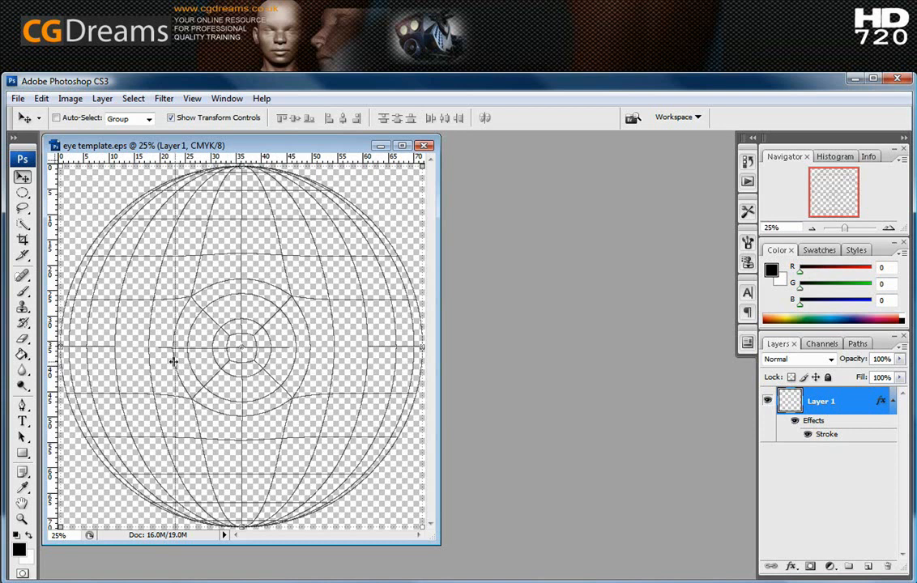
{"action": "mouse_move", "coordinate": [243, 376]}
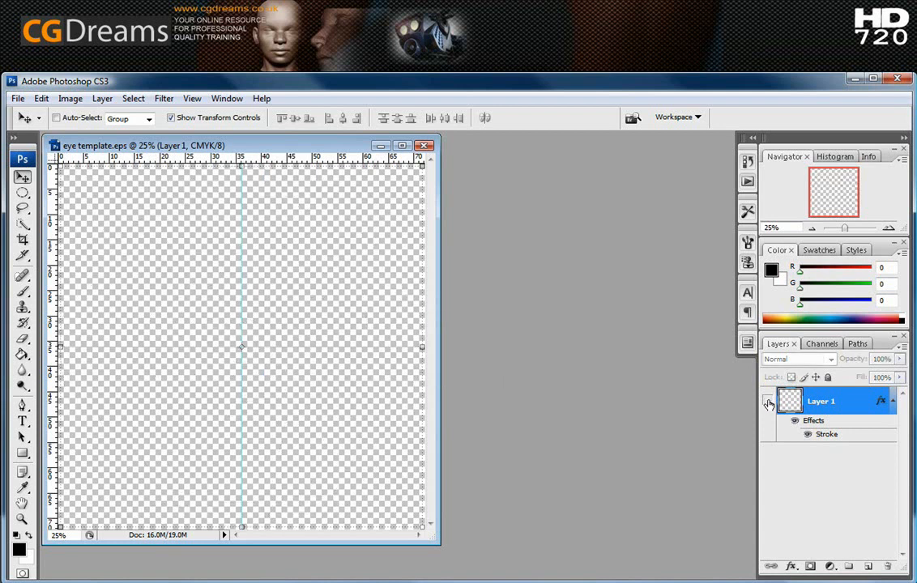
Show Layer 1 again and create a new Layer 2 placed beneath it
{"action": "left_click", "coordinate": [768, 402]}
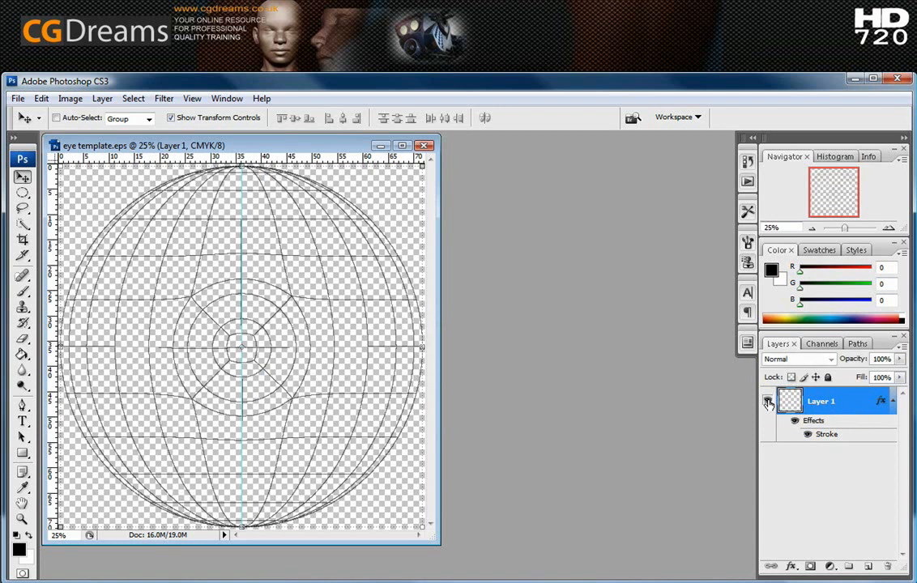
{"action": "left_click", "coordinate": [766, 401]}
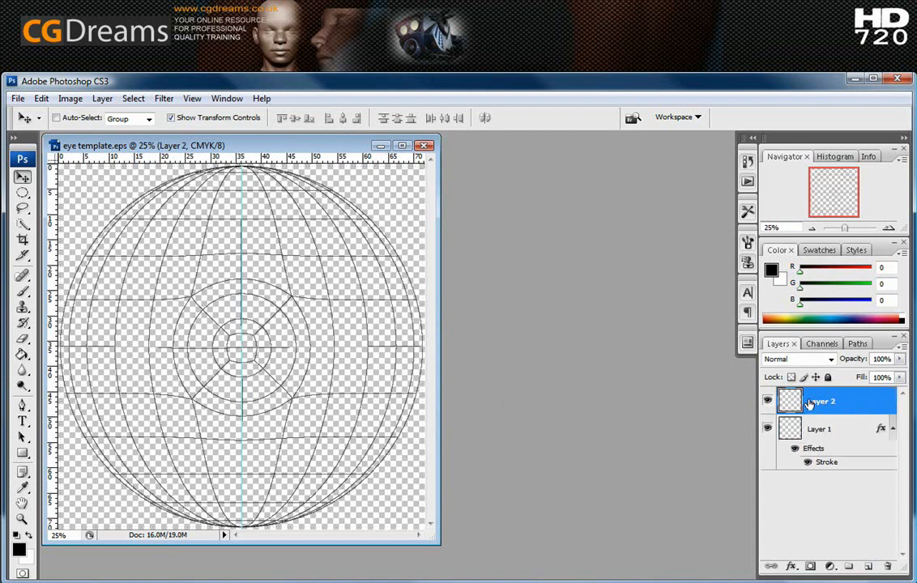
{"action": "left_click_drag", "start_coordinate": [820, 402], "coordinate": [820, 457]}
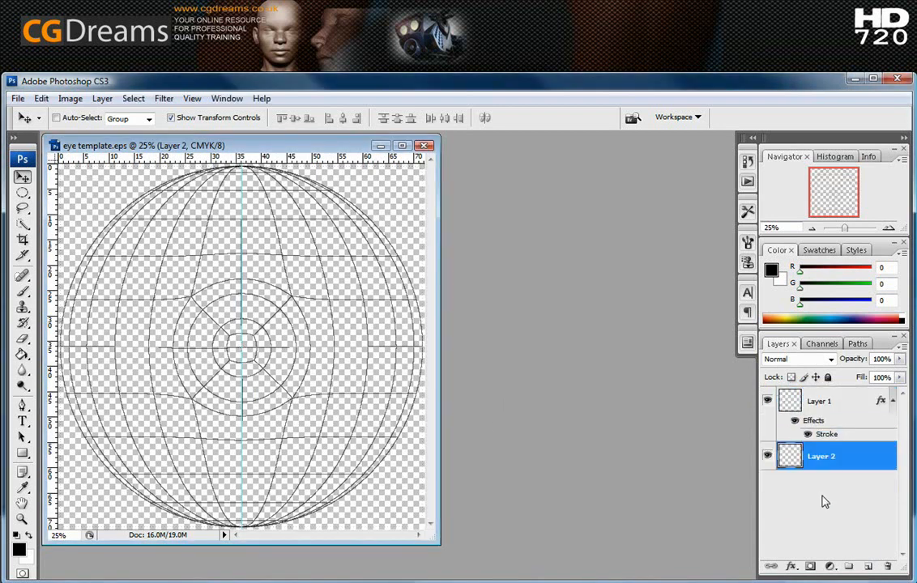
{"action": "mouse_move", "coordinate": [789, 401]}
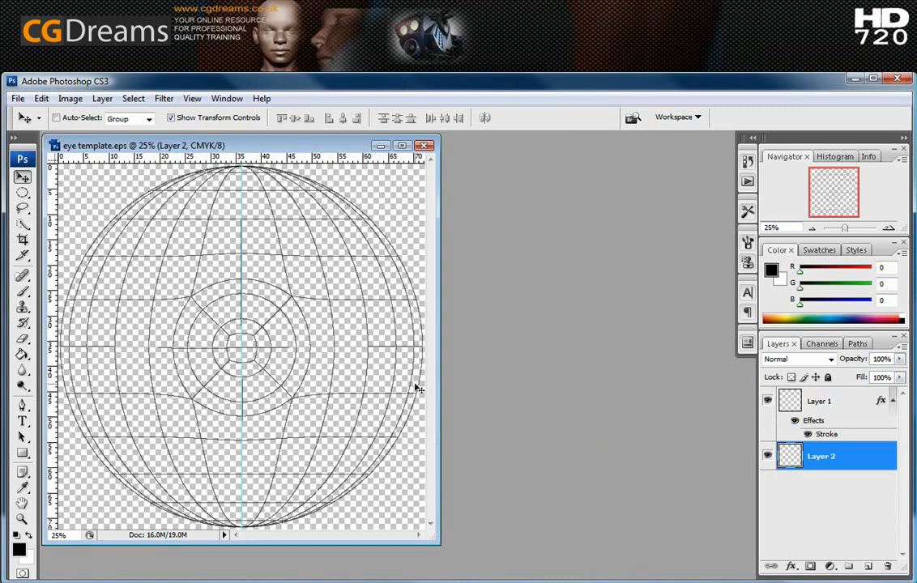
{"action": "mouse_move", "coordinate": [551, 433]}
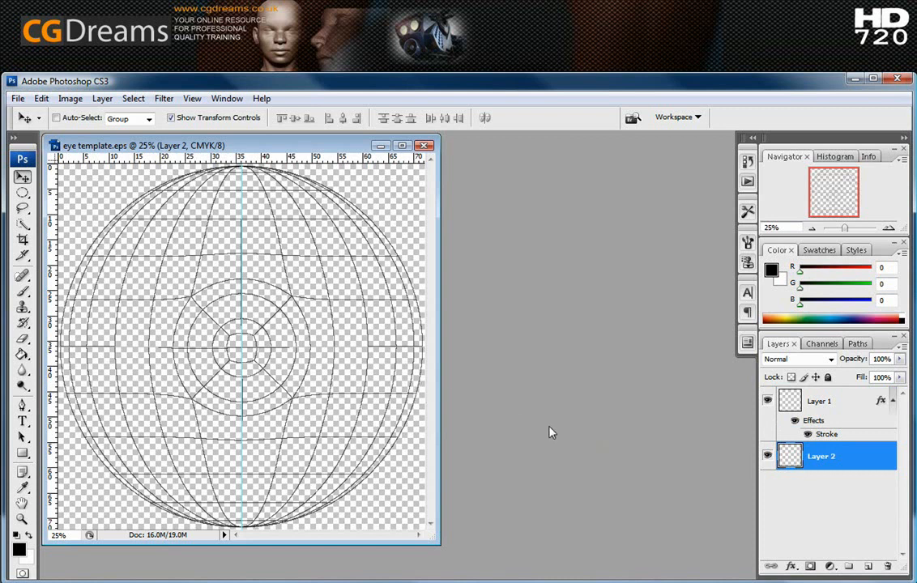
{"action": "mouse_move", "coordinate": [530, 453]}
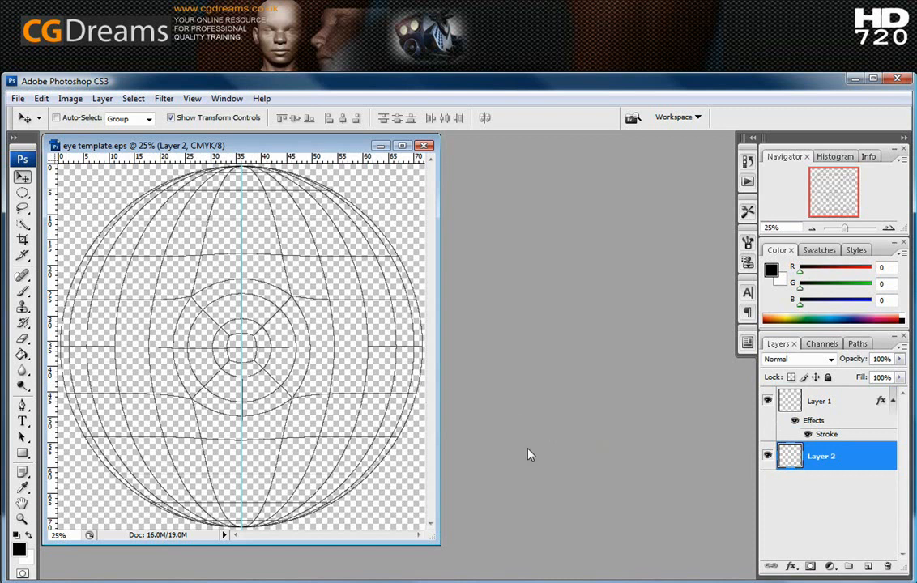
{"action": "mouse_move", "coordinate": [145, 515]}
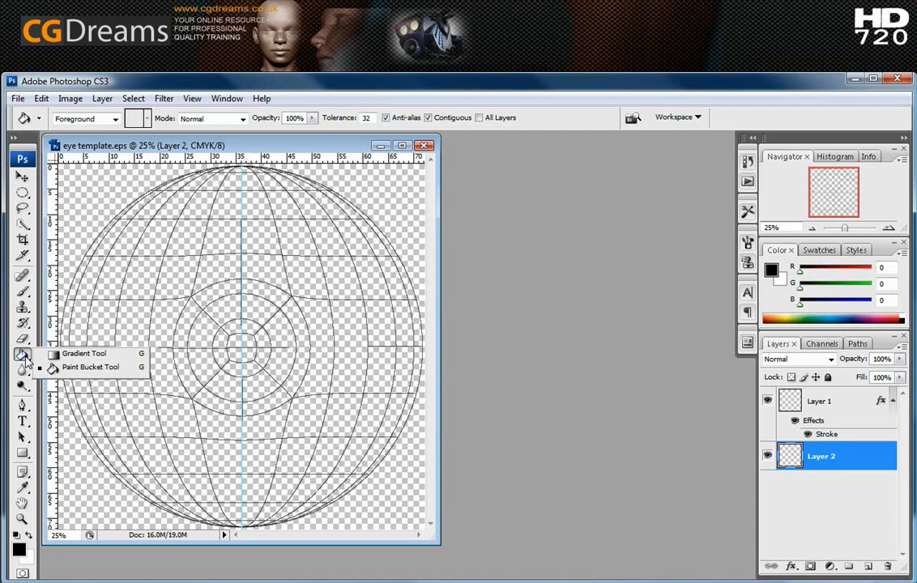
Select the Gradient Tool in radial mode and bring up the Gradient Editor
{"action": "left_click", "coordinate": [74, 354]}
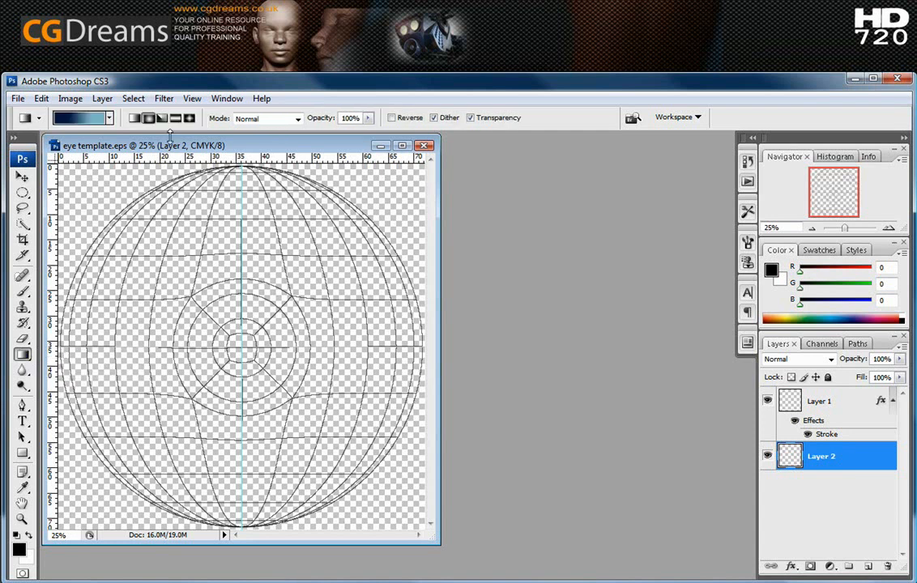
{"action": "left_click", "coordinate": [152, 118]}
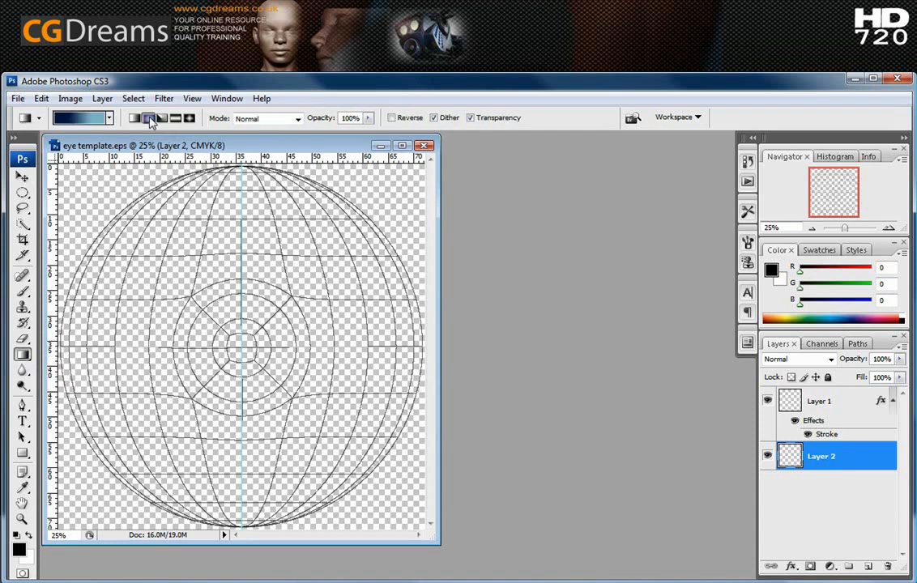
{"action": "mouse_move", "coordinate": [149, 120]}
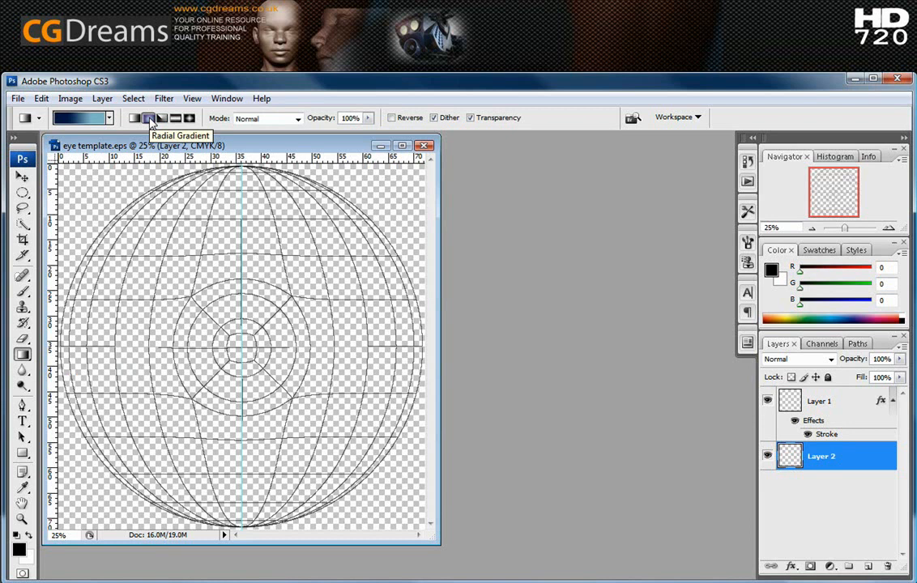
{"action": "mouse_move", "coordinate": [73, 122]}
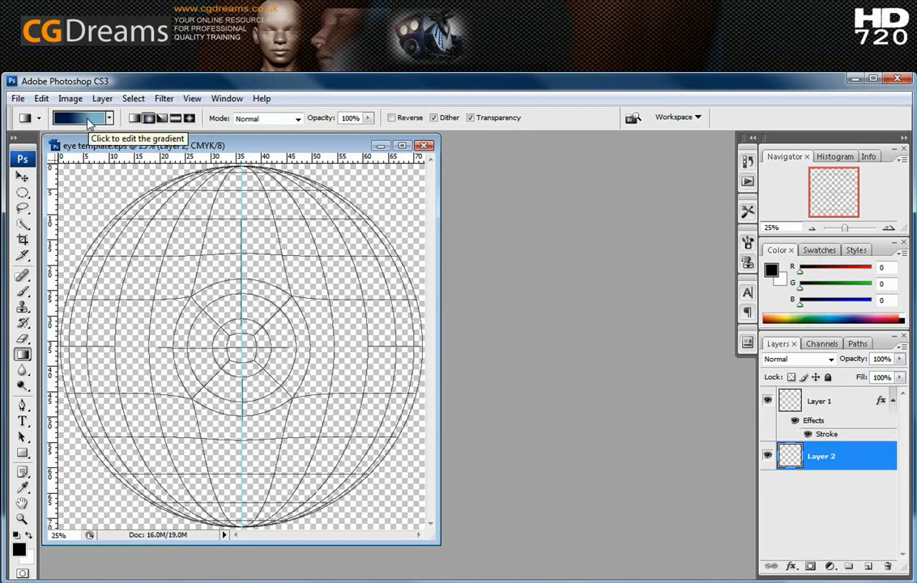
{"action": "left_click", "coordinate": [78, 118]}
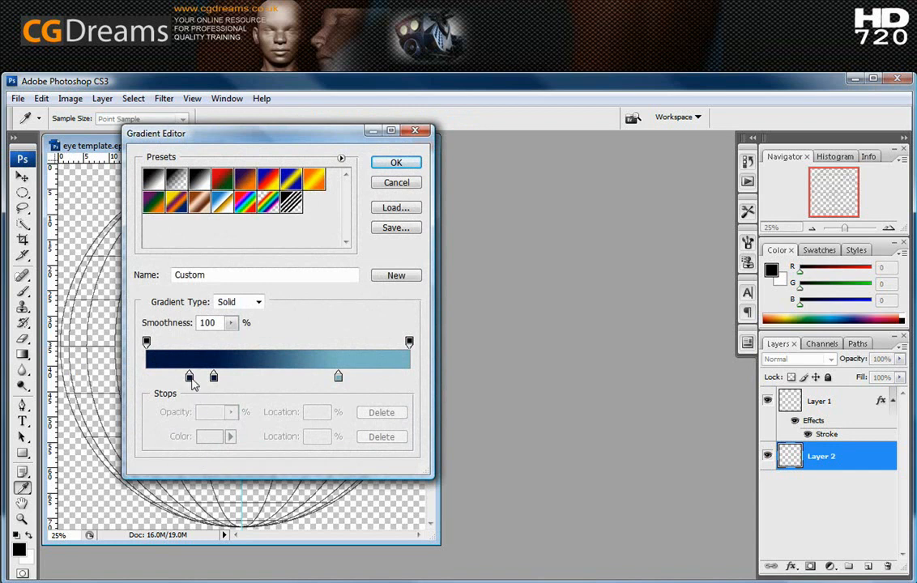
Remove the extra stop and set the gradient from a red left stop to a pale grey-blue right stop
{"action": "left_click", "coordinate": [259, 376]}
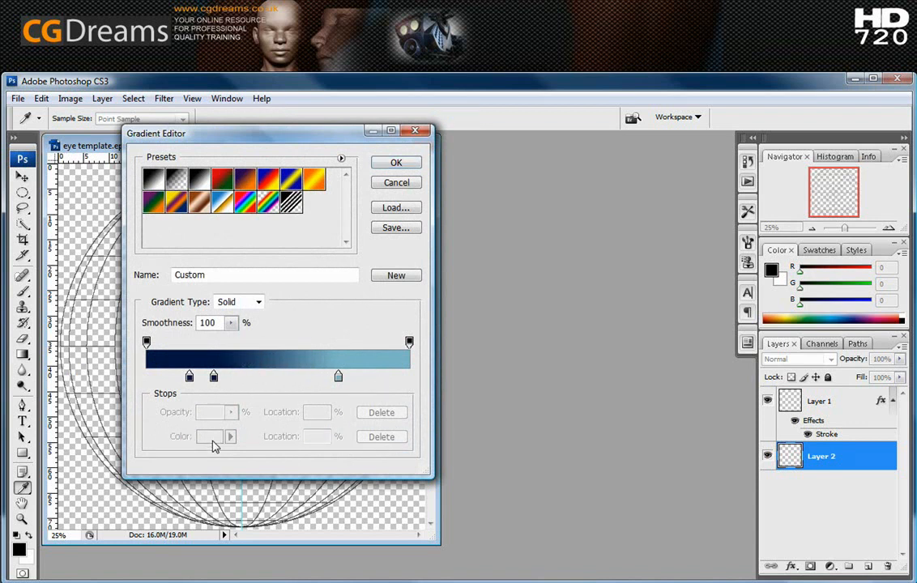
{"action": "mouse_move", "coordinate": [265, 395]}
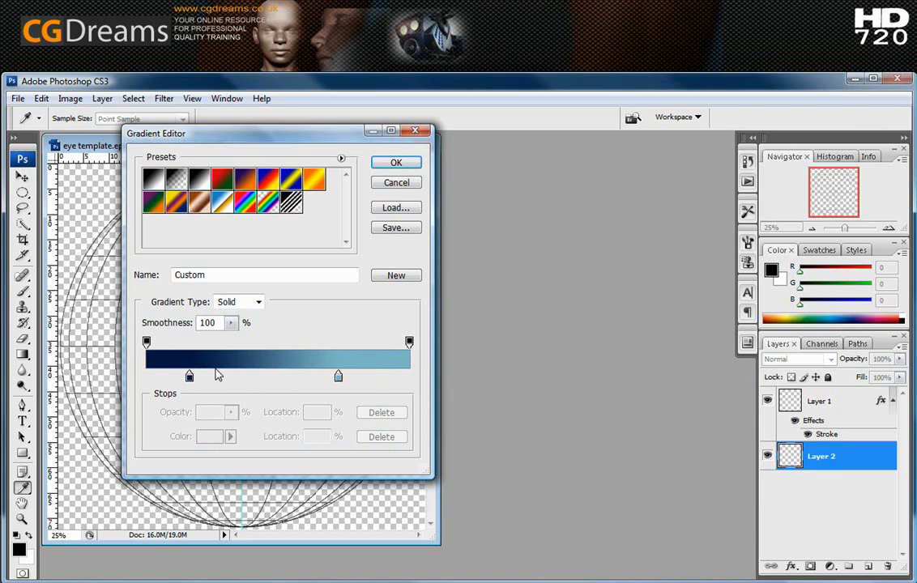
{"action": "mouse_move", "coordinate": [220, 376]}
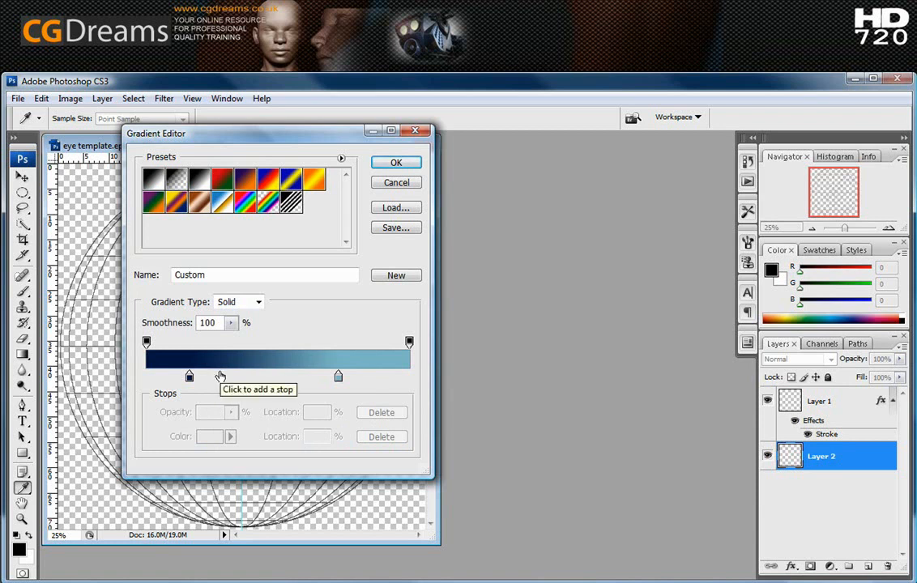
{"action": "left_click", "coordinate": [221, 376]}
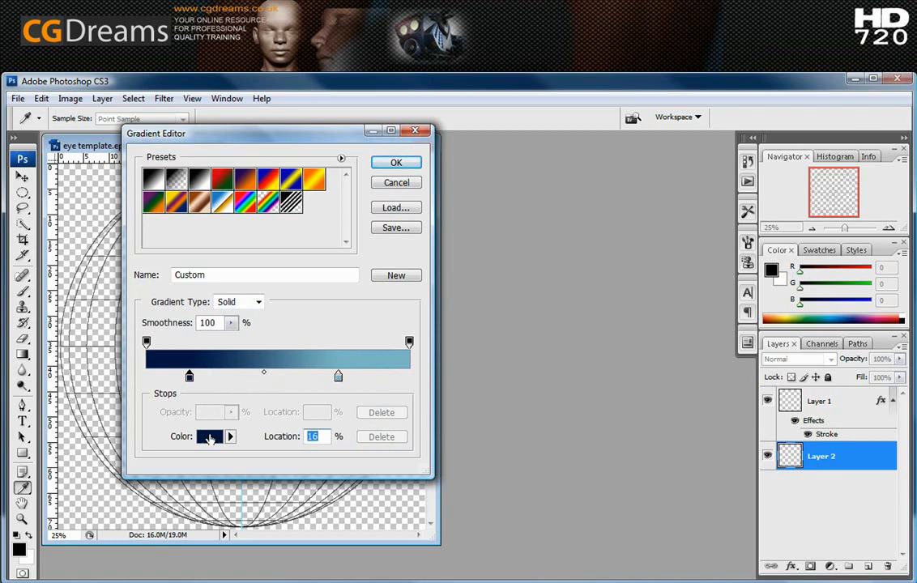
{"action": "left_click", "coordinate": [209, 437]}
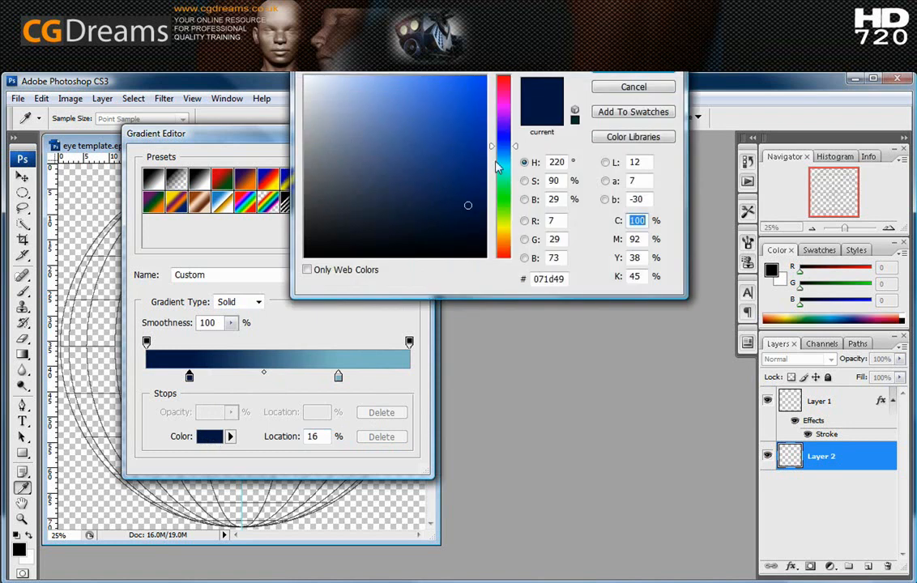
{"action": "mouse_move", "coordinate": [509, 96]}
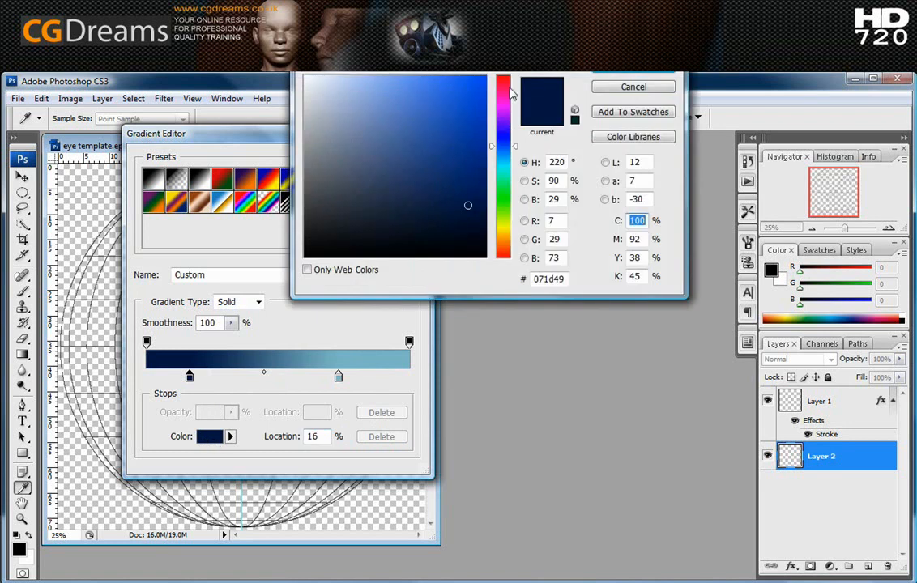
{"action": "left_click", "coordinate": [455, 100]}
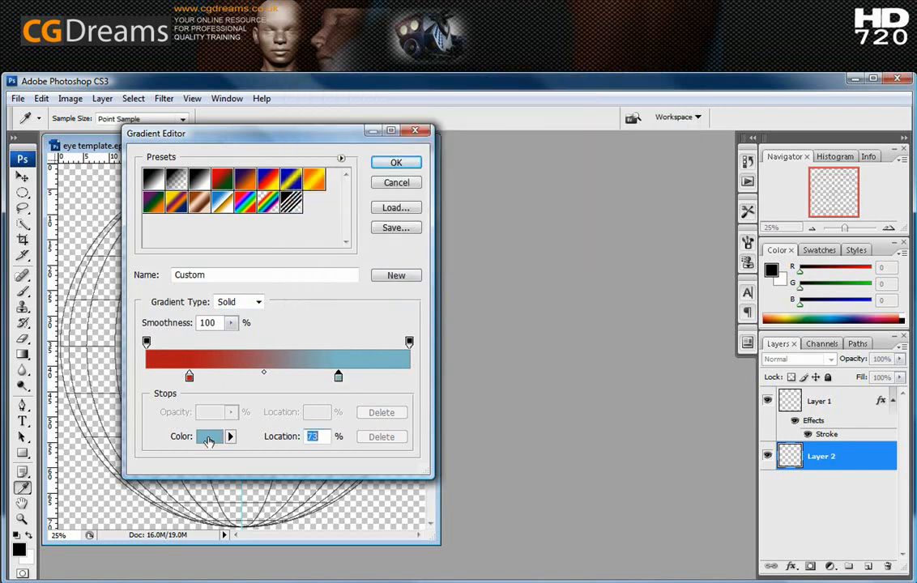
{"action": "left_click", "coordinate": [209, 437]}
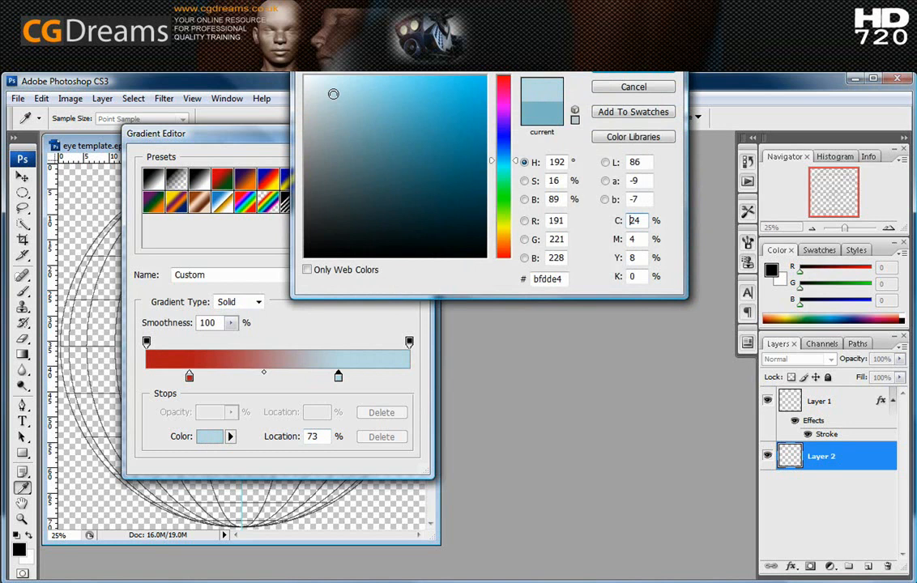
{"action": "left_click", "coordinate": [312, 104]}
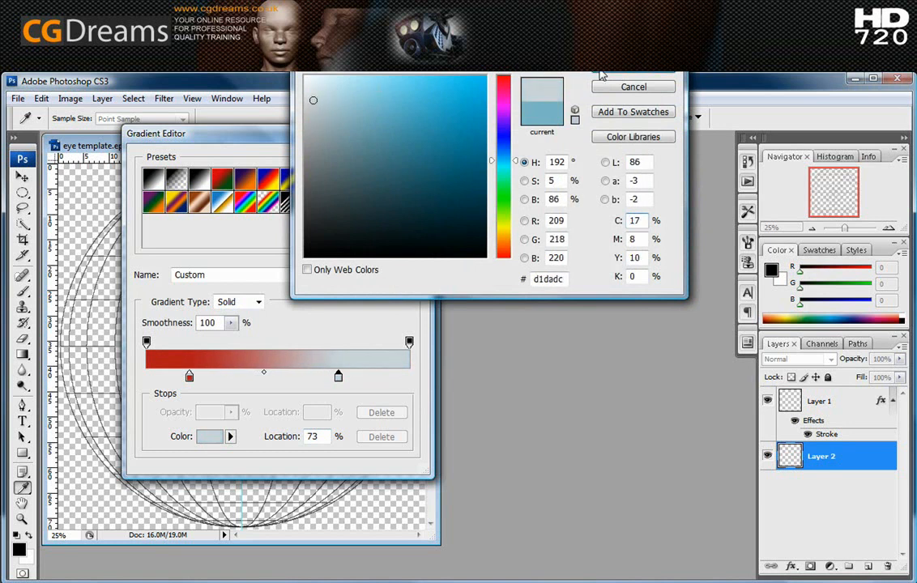
{"action": "left_click", "coordinate": [632, 88]}
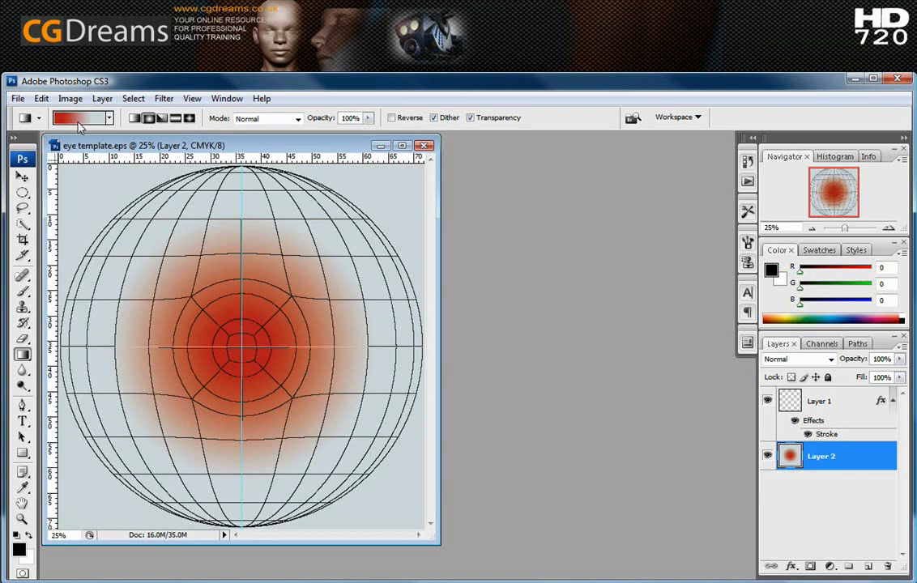
Reverse the gradient: grey-blue stop near 27%, red stop at 97%, and confirm
{"action": "left_click", "coordinate": [89, 120]}
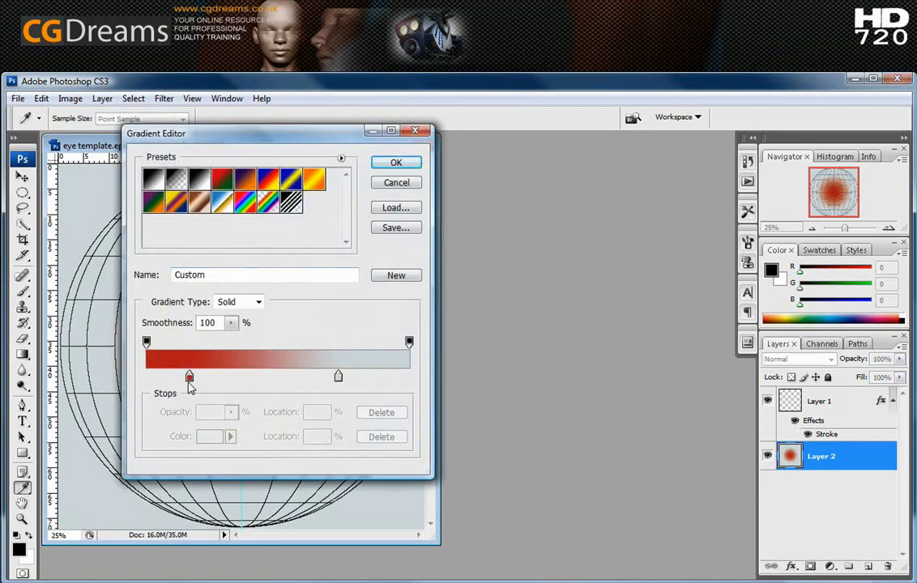
{"action": "left_click_drag", "start_coordinate": [188, 376], "coordinate": [363, 376]}
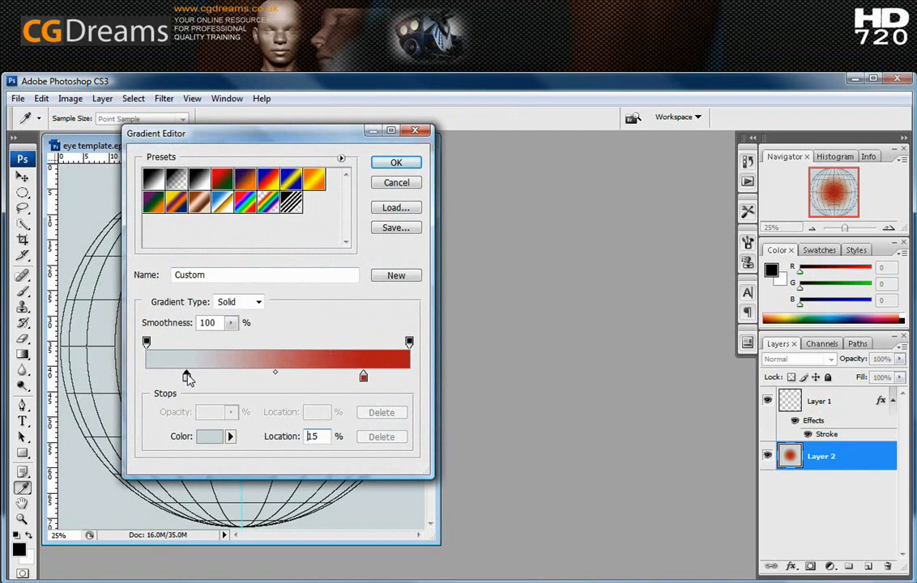
{"action": "left_click_drag", "start_coordinate": [185, 375], "coordinate": [307, 376]}
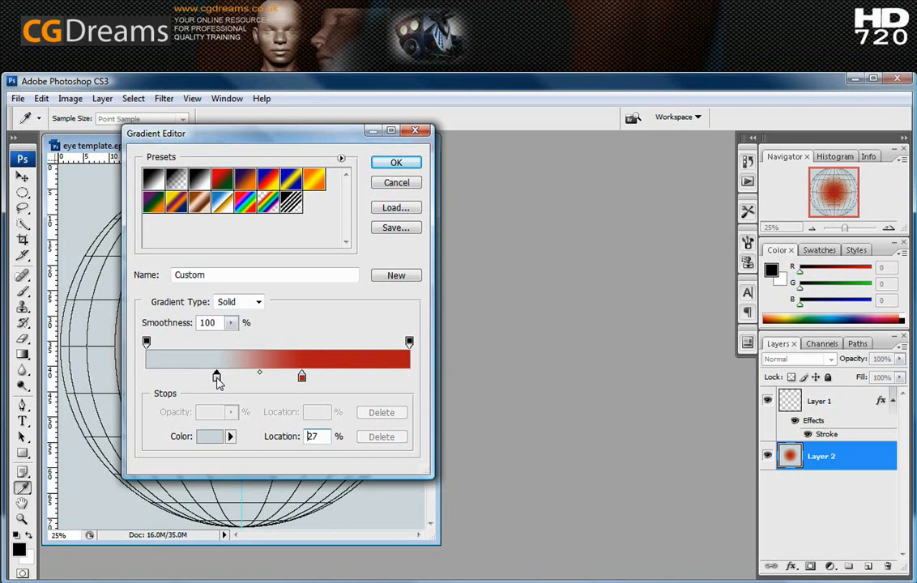
{"action": "left_click", "coordinate": [395, 162]}
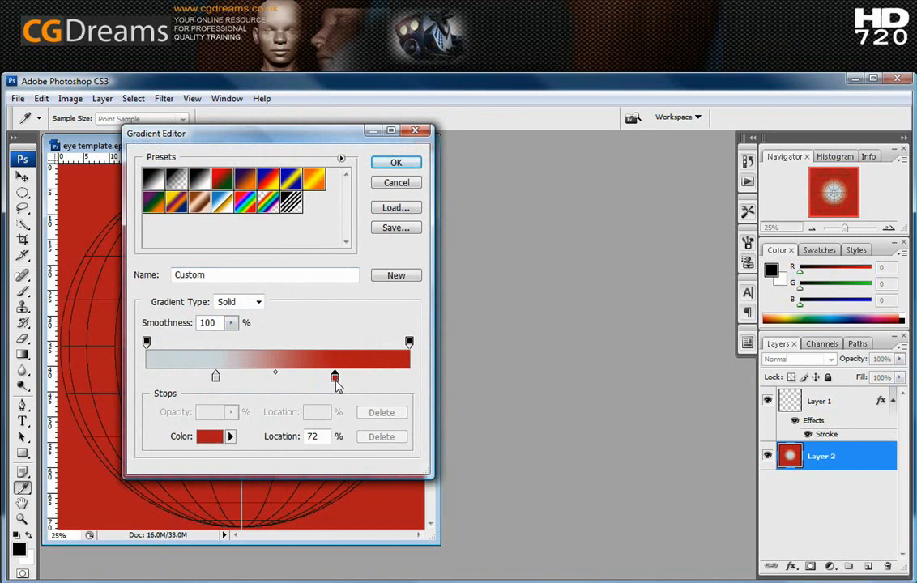
{"action": "left_click_drag", "start_coordinate": [334, 375], "coordinate": [402, 375]}
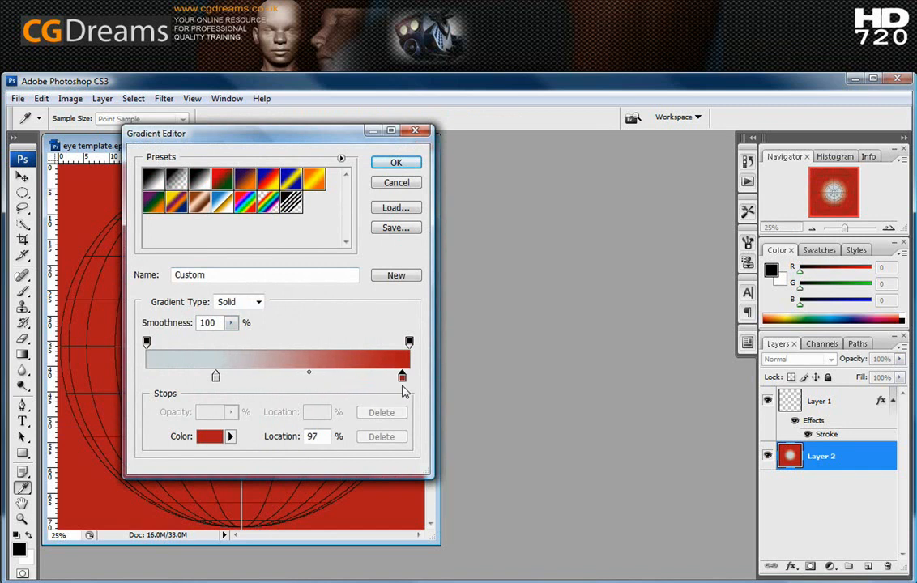
{"action": "left_click", "coordinate": [395, 162]}
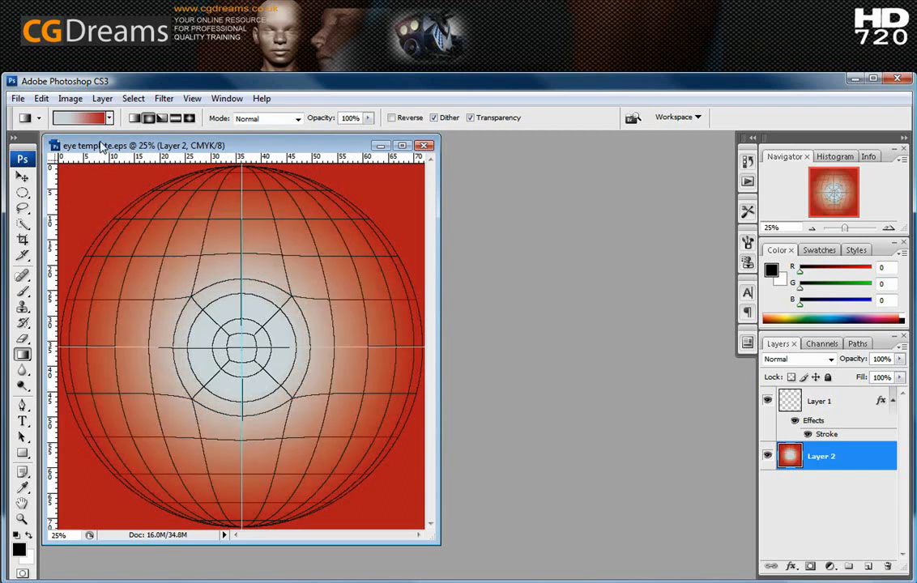
Widen the grey-blue centre of the radial gradient and confirm
{"action": "left_click", "coordinate": [87, 117]}
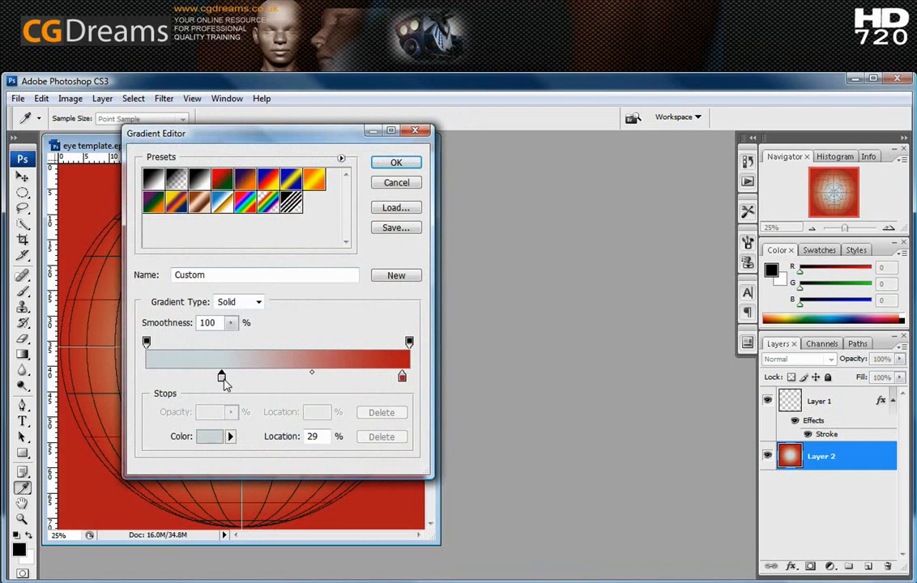
{"action": "left_click_drag", "start_coordinate": [224, 376], "coordinate": [283, 375]}
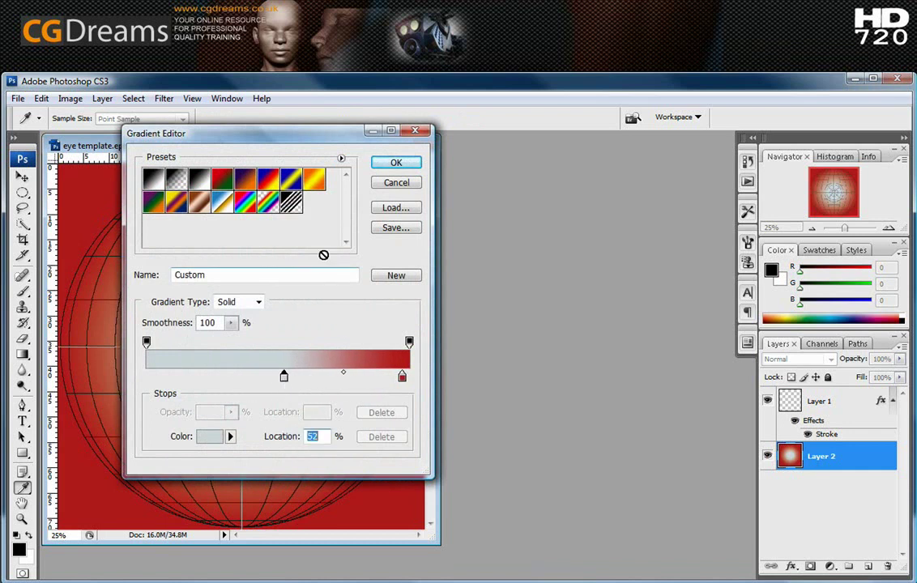
{"action": "left_click", "coordinate": [395, 161]}
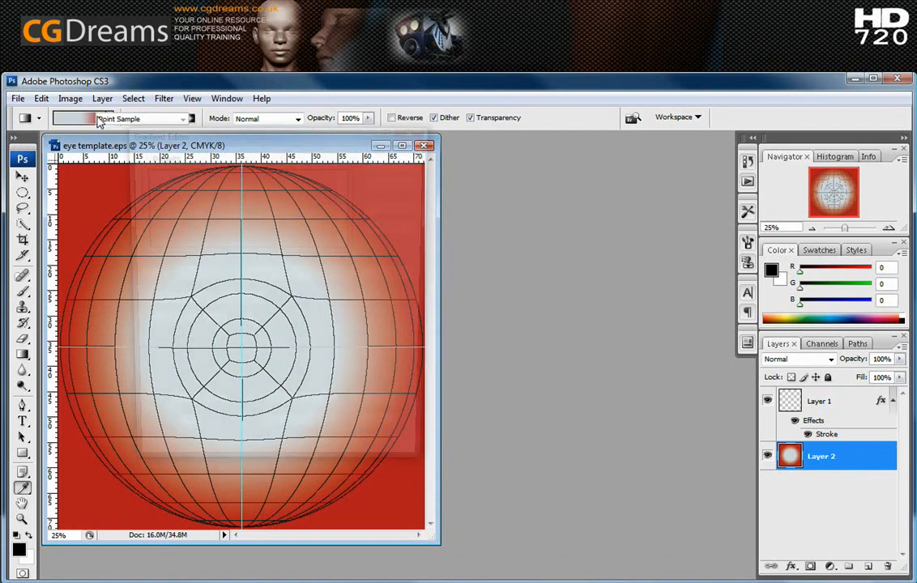
Soften the red stop to a coral red, confirm, and switch to the Move Tool
{"action": "left_click", "coordinate": [62, 120]}
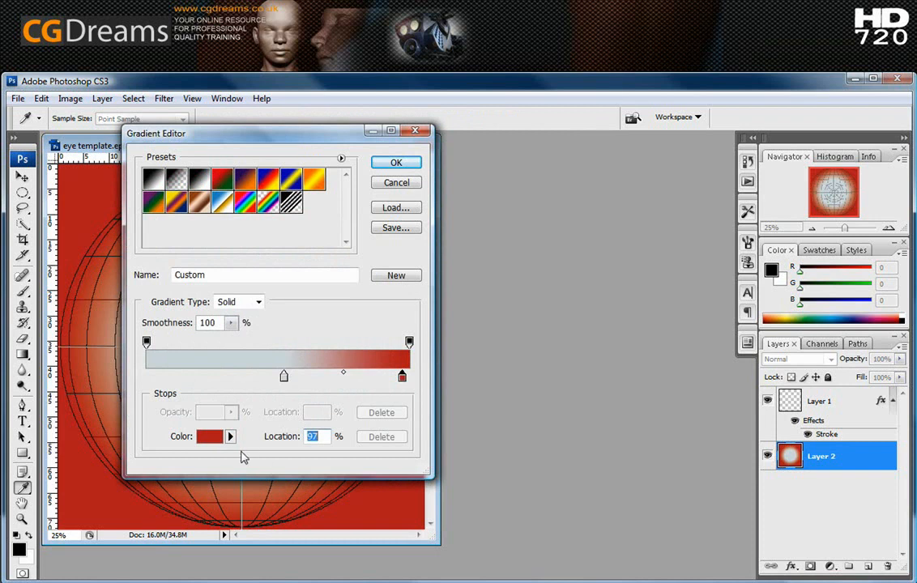
{"action": "left_click", "coordinate": [209, 437]}
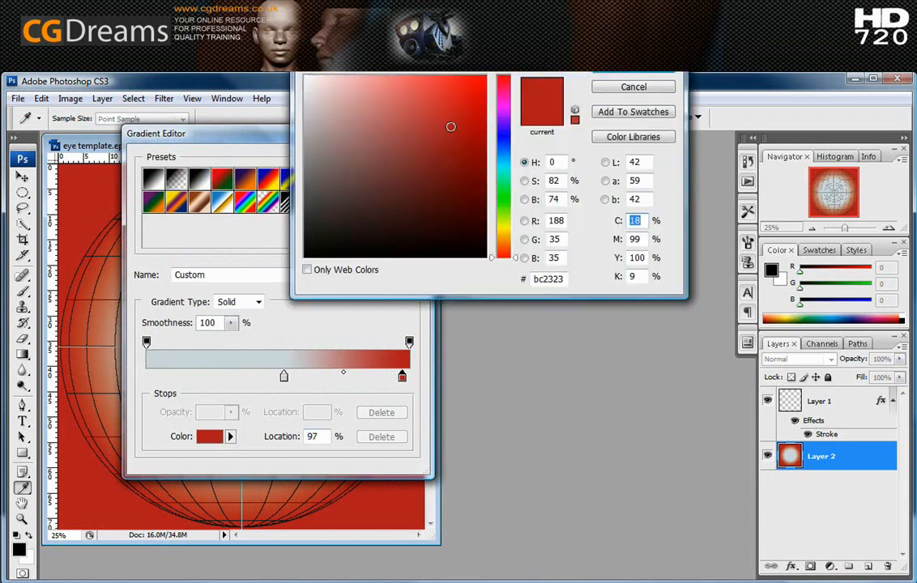
{"action": "left_click", "coordinate": [418, 98]}
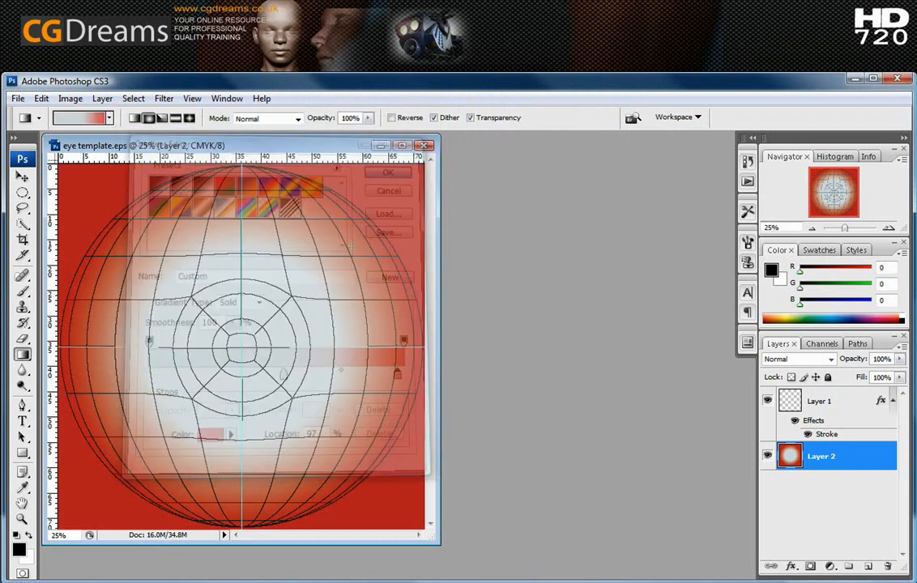
{"action": "left_click", "coordinate": [387, 172]}
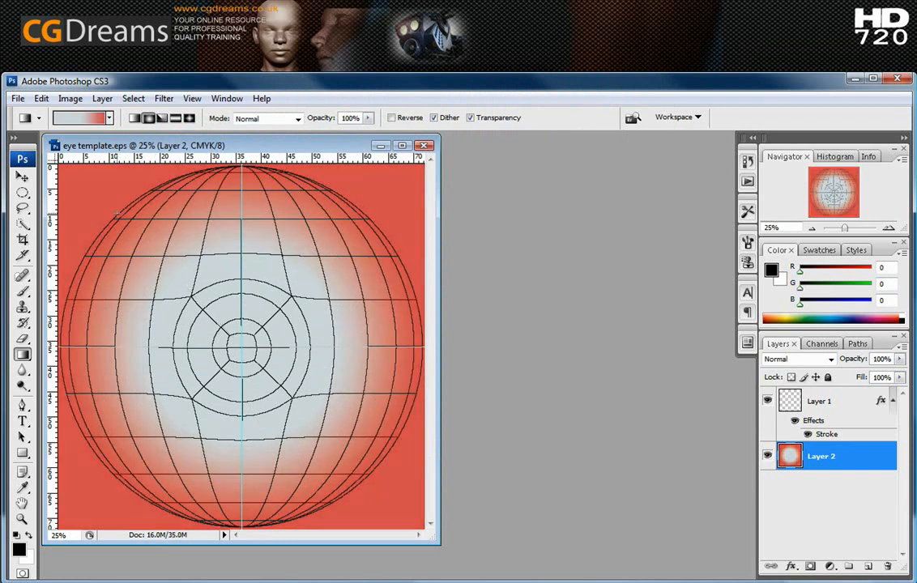
{"action": "left_click", "coordinate": [19, 177]}
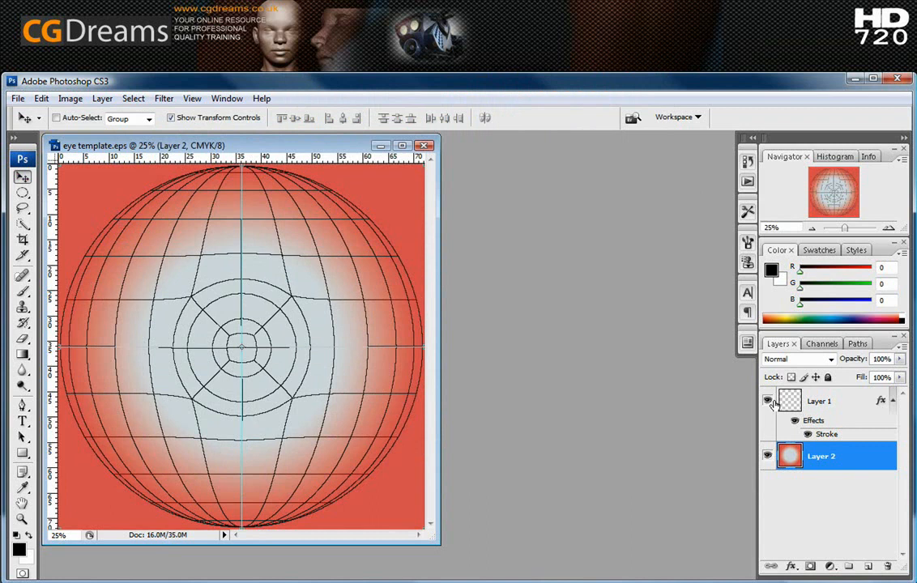
{"action": "left_click", "coordinate": [766, 402]}
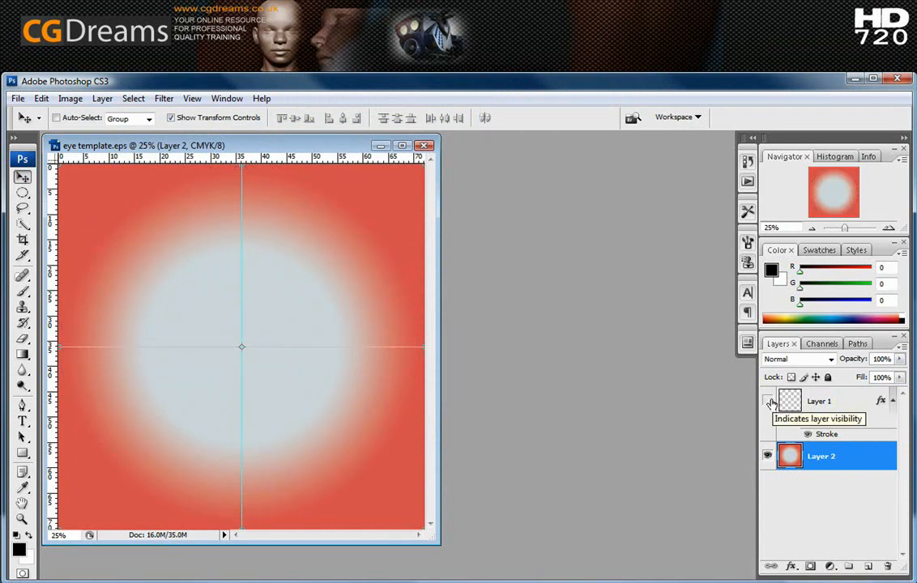
{"action": "left_click", "coordinate": [766, 402]}
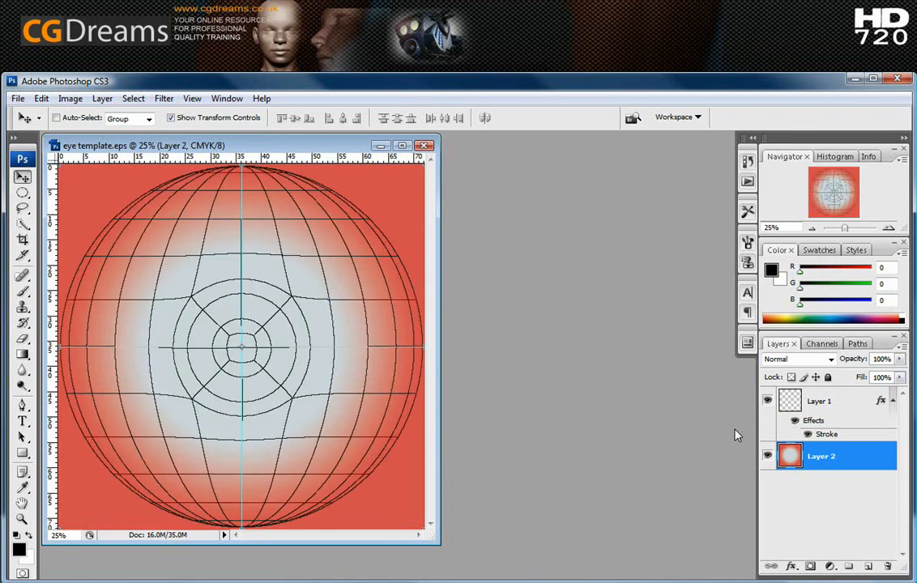
{"action": "mouse_move", "coordinate": [651, 467]}
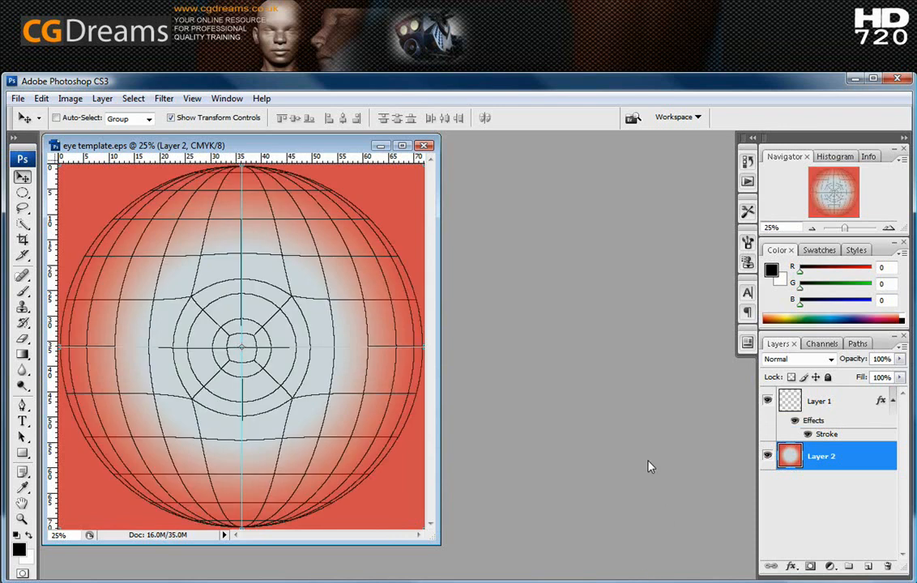
{"action": "mouse_move", "coordinate": [465, 422]}
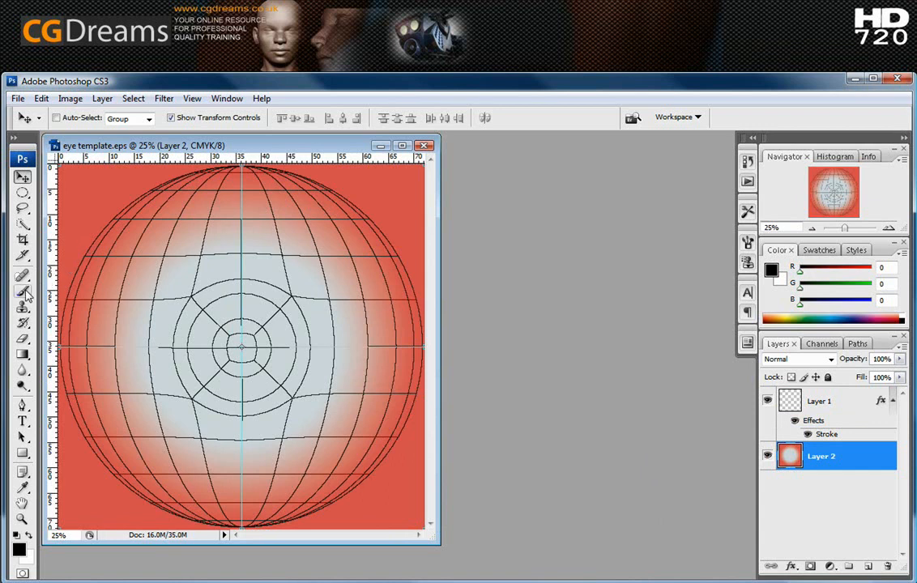
Paint the gradient centre with a very large soft blue-grey brush at 23% opacity, then hide Layer 1
{"action": "left_click", "coordinate": [22, 292]}
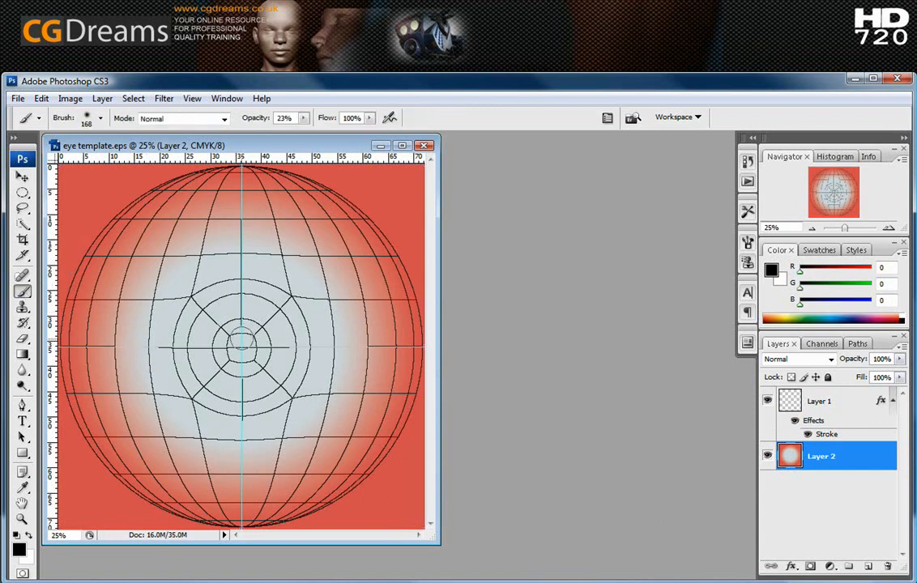
{"action": "left_click", "coordinate": [101, 118]}
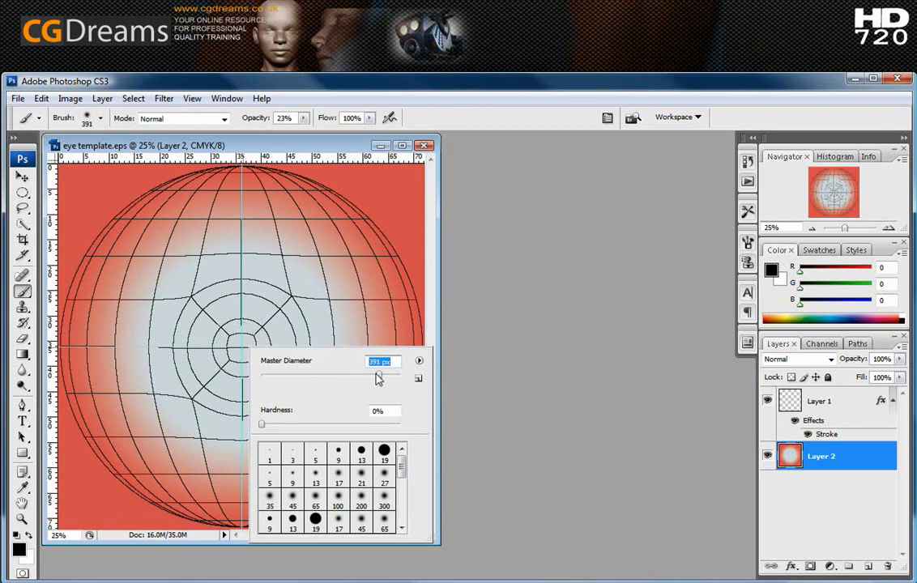
{"action": "left_click_drag", "start_coordinate": [376, 375], "coordinate": [392, 374]}
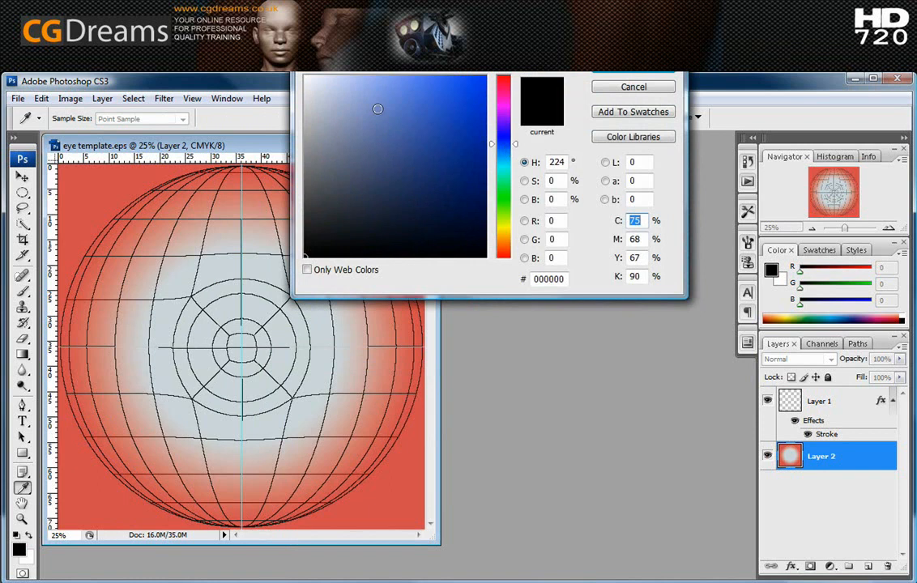
{"action": "left_click", "coordinate": [343, 97]}
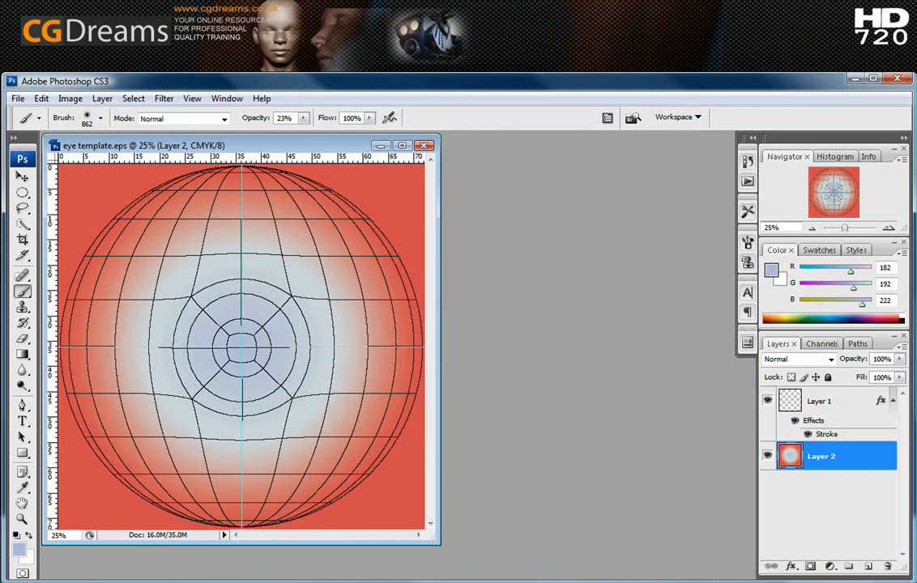
{"action": "left_click", "coordinate": [766, 402]}
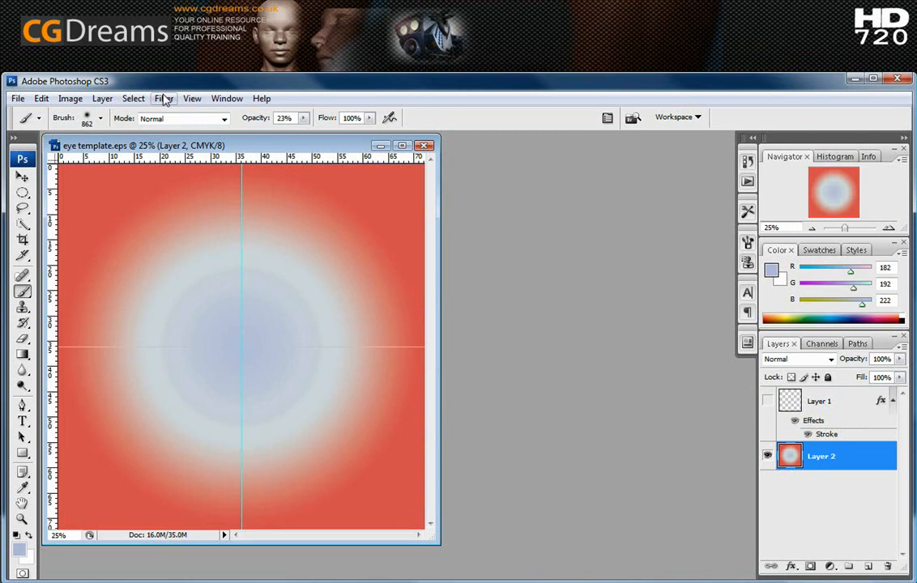
Apply a Gaussian Blur of about 51 pixels to Layer 2 and show Layer 1 again
{"action": "left_click", "coordinate": [164, 98]}
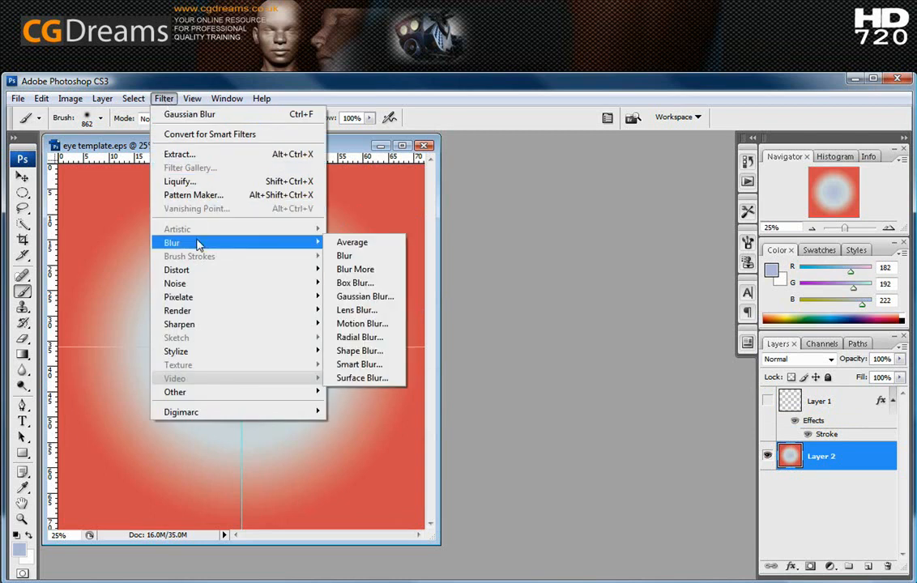
{"action": "mouse_move", "coordinate": [365, 296]}
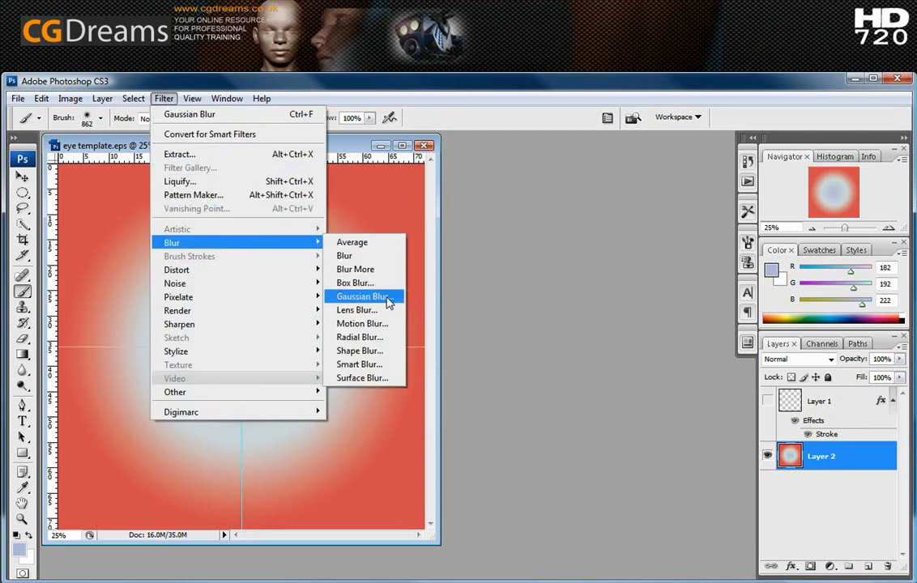
{"action": "left_click", "coordinate": [360, 295]}
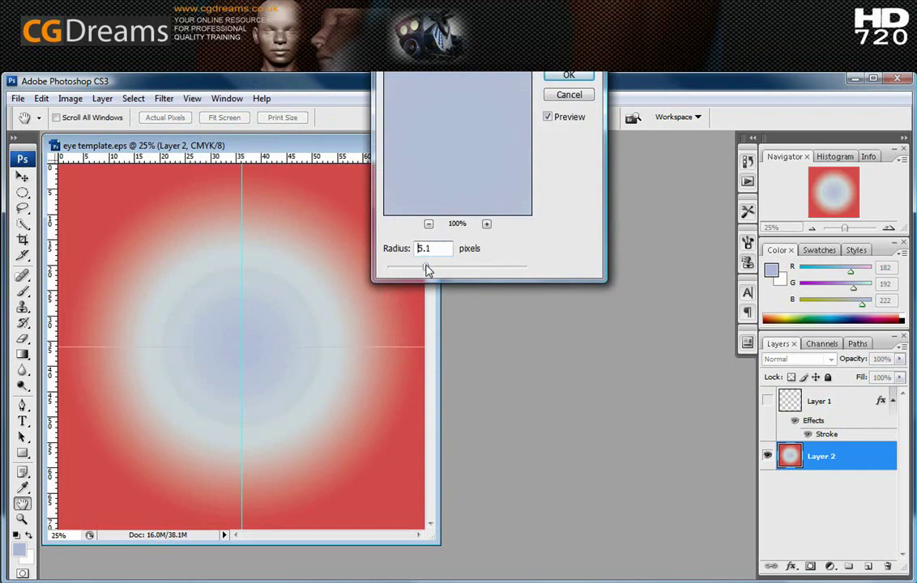
{"action": "left_click_drag", "start_coordinate": [427, 268], "coordinate": [476, 267]}
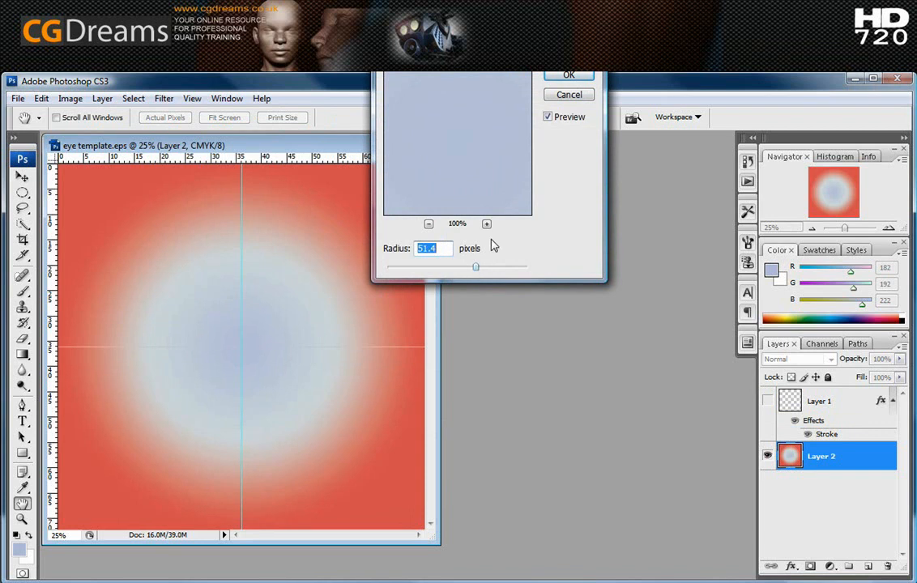
{"action": "left_click", "coordinate": [567, 76]}
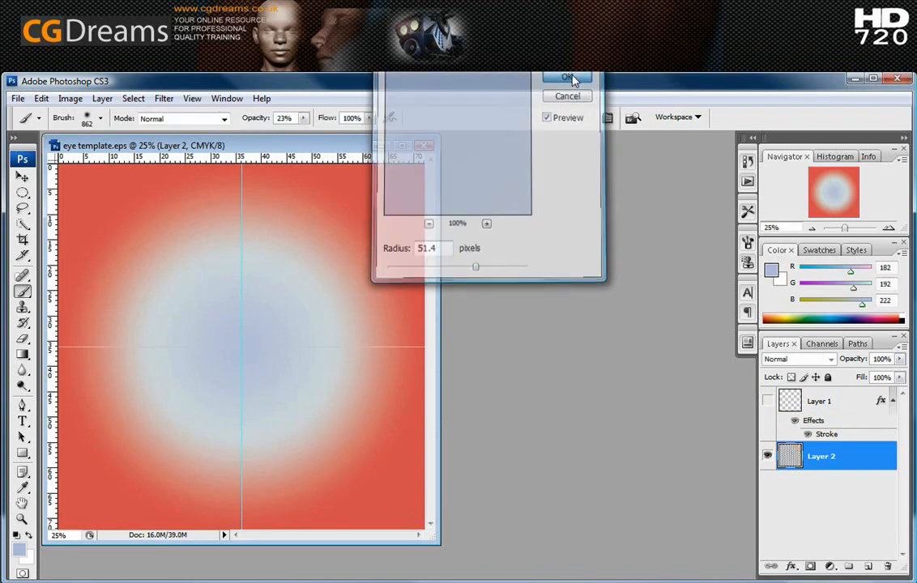
{"action": "left_click", "coordinate": [565, 76]}
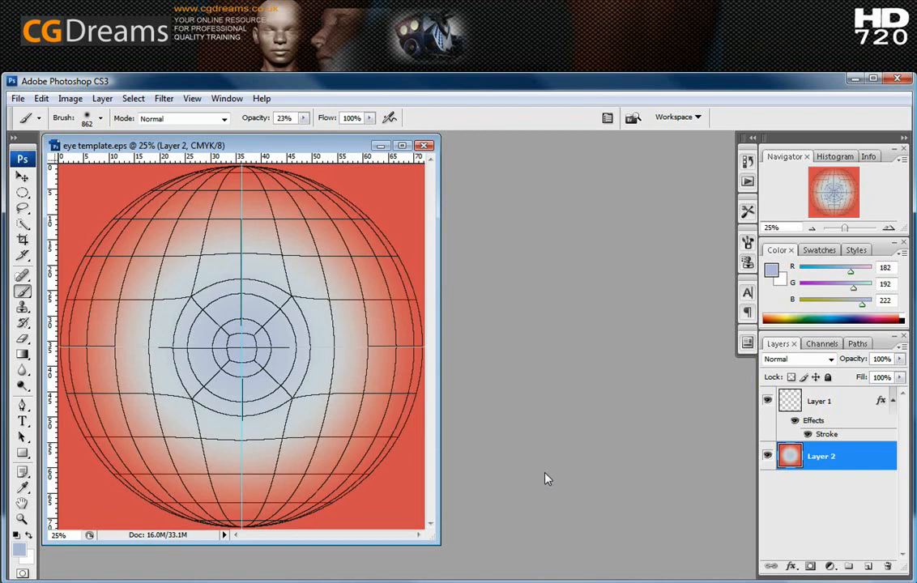
{"action": "mouse_move", "coordinate": [554, 450]}
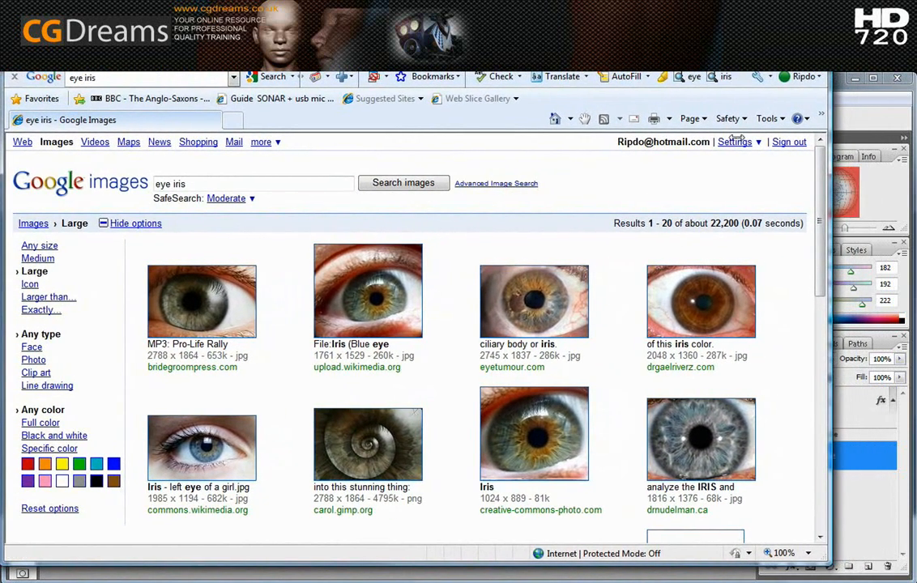
Browse the eye iris results and select the Wikimedia Commons 'Human Iris JD052007' thumbnail
{"action": "scroll", "scroll_direction": "down", "scroll_amount": 3}
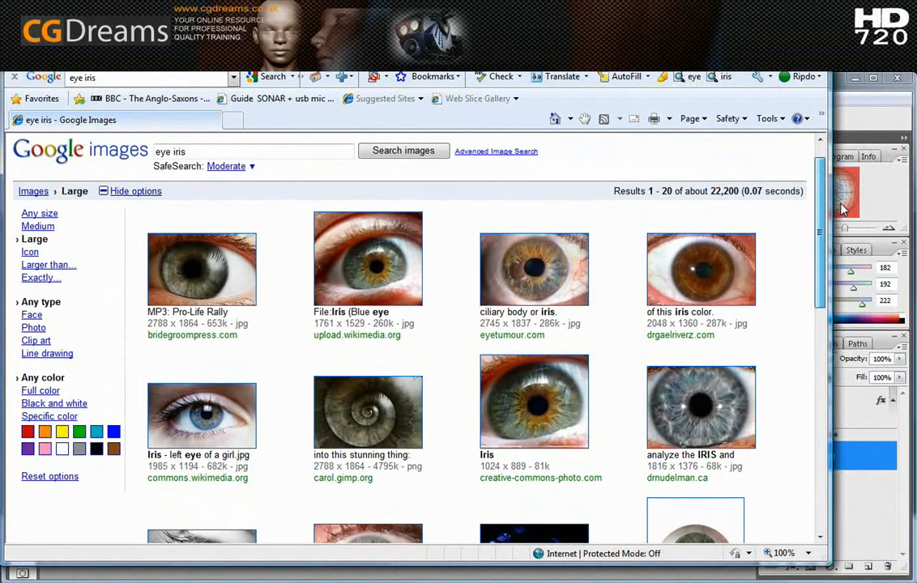
{"action": "scroll", "scroll_direction": "down", "scroll_amount": 3}
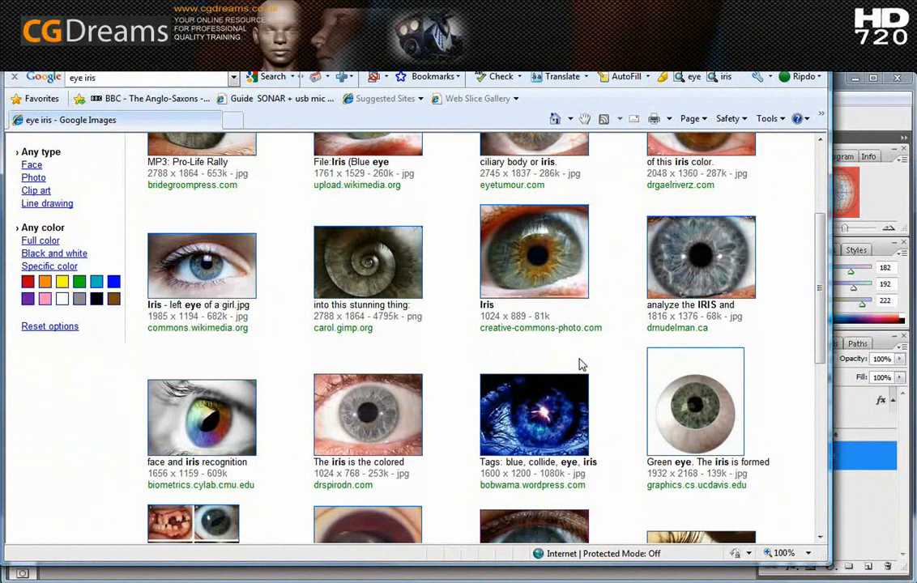
{"action": "mouse_move", "coordinate": [689, 258]}
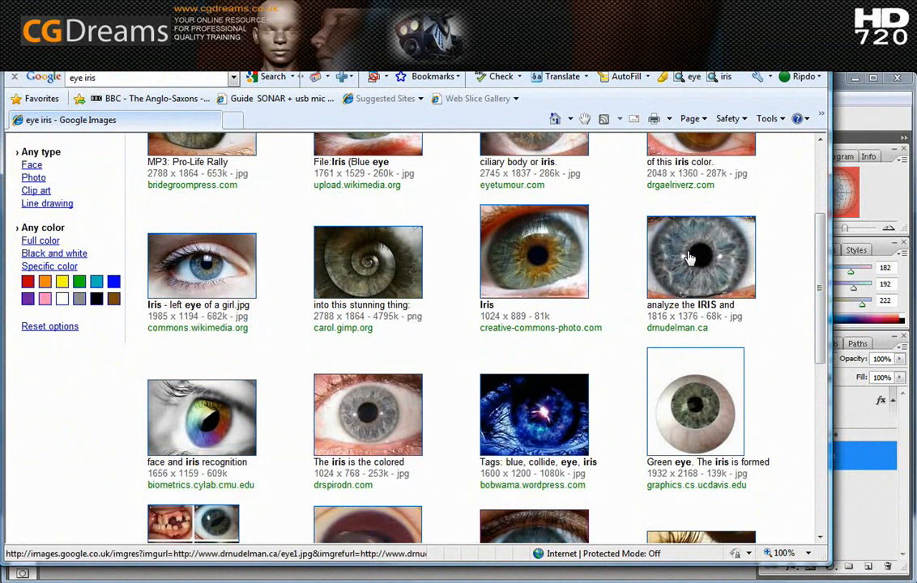
{"action": "scroll", "scroll_direction": "down", "scroll_amount": 3}
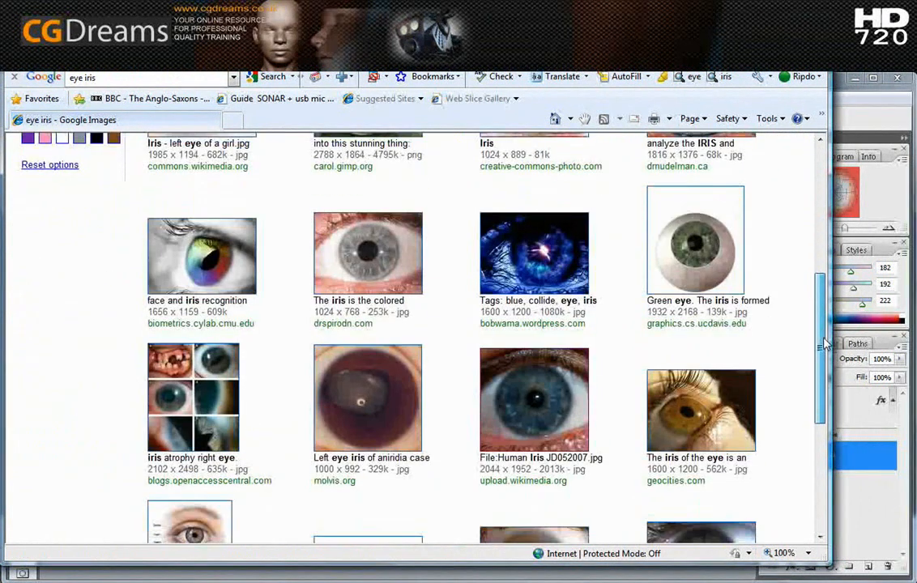
{"action": "scroll", "scroll_direction": "down", "scroll_amount": 3}
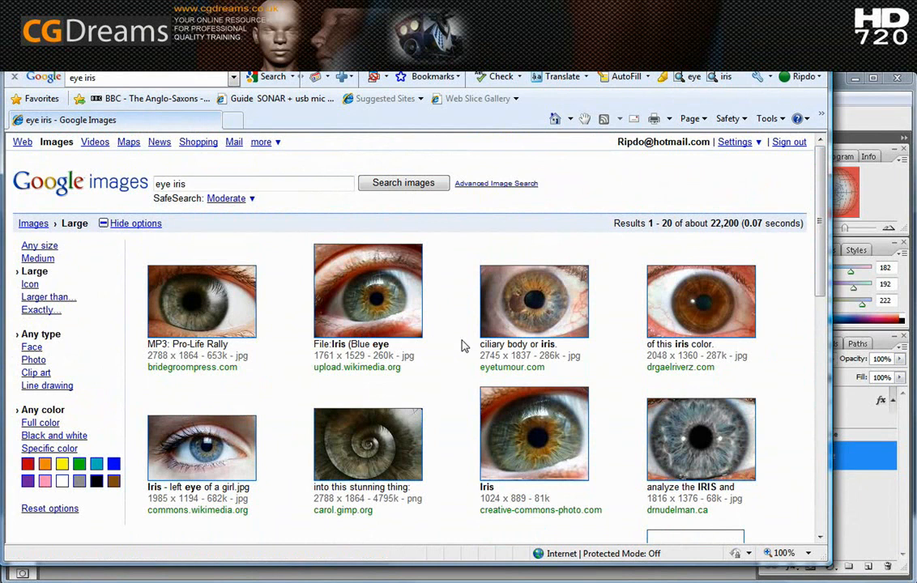
{"action": "scroll", "scroll_direction": "down", "scroll_amount": 3}
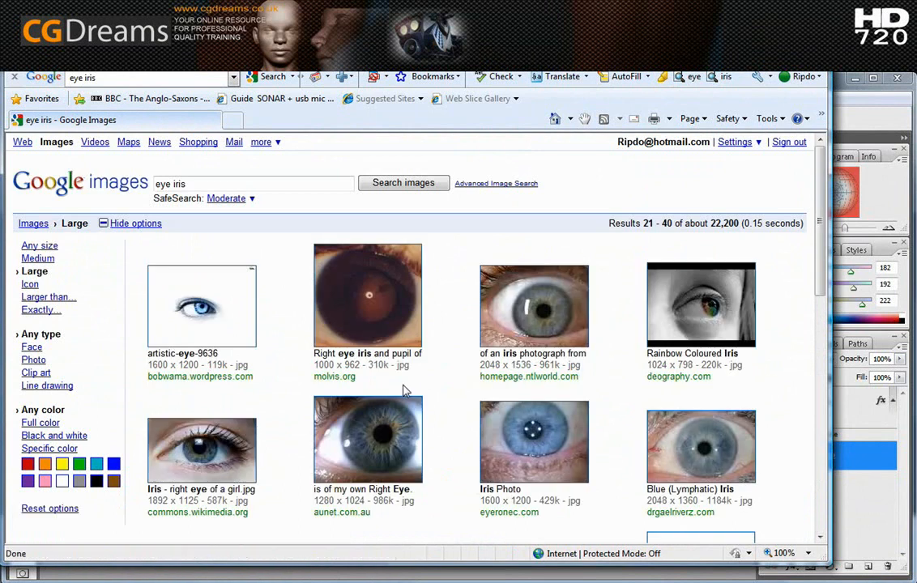
{"action": "scroll", "scroll_direction": "down", "scroll_amount": 3}
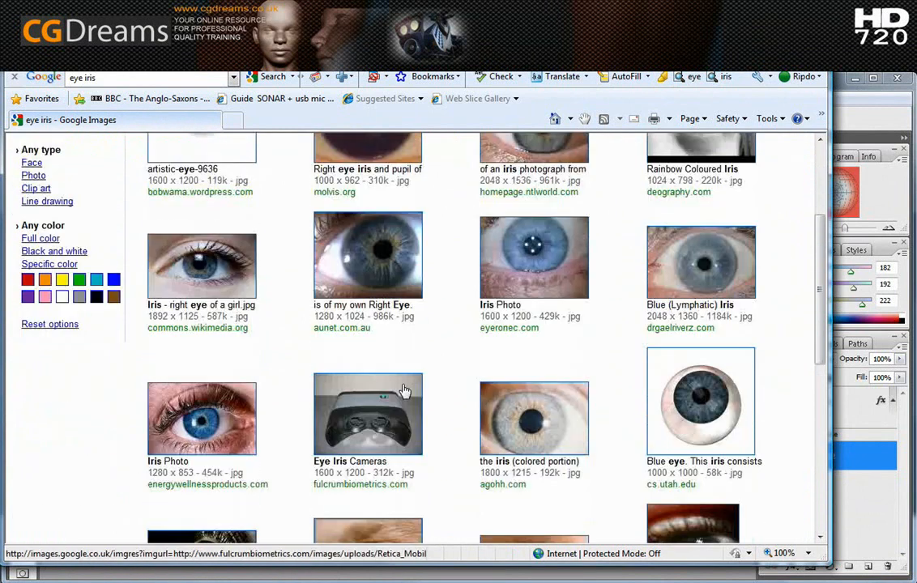
{"action": "scroll", "scroll_direction": "down", "scroll_amount": 3}
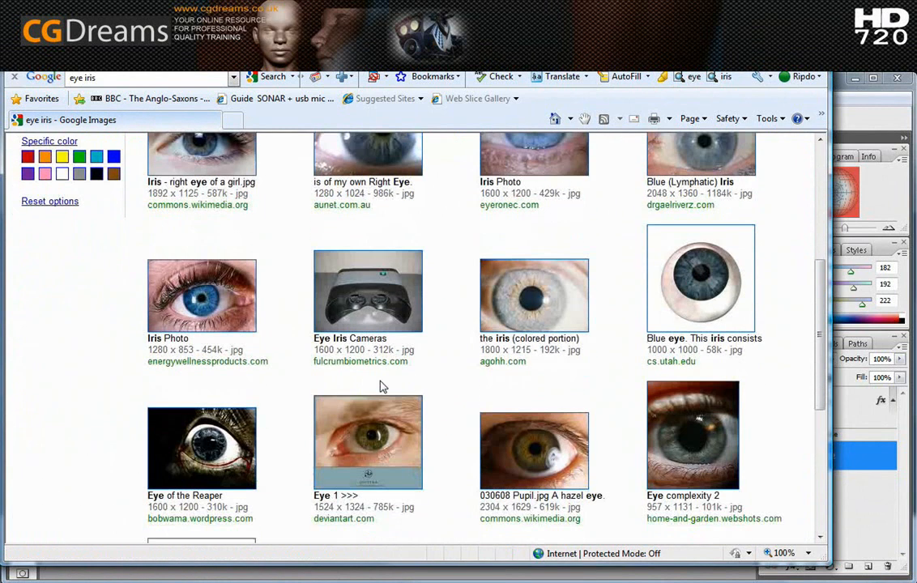
{"action": "scroll", "scroll_direction": "down", "scroll_amount": 3}
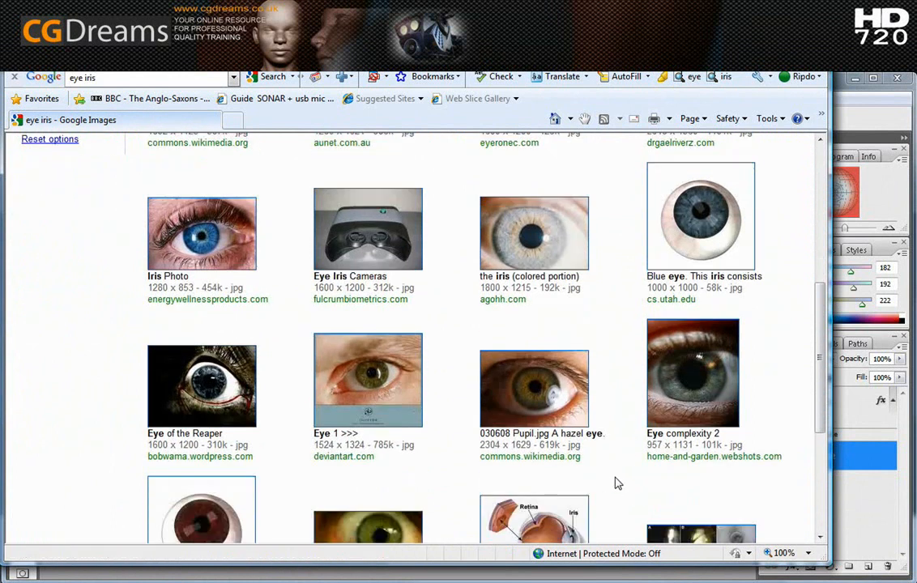
{"action": "scroll", "scroll_direction": "down", "scroll_amount": 3}
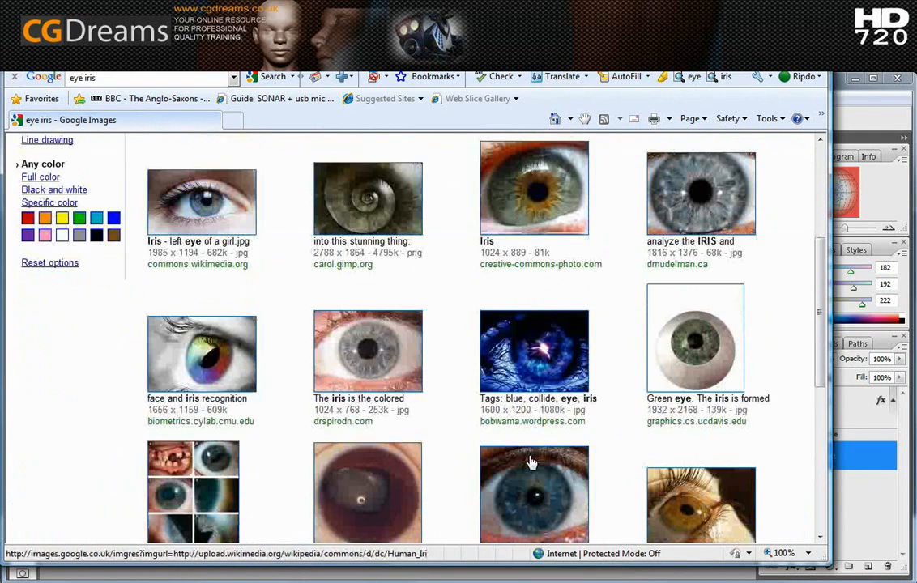
{"action": "scroll", "scroll_direction": "down", "scroll_amount": 3}
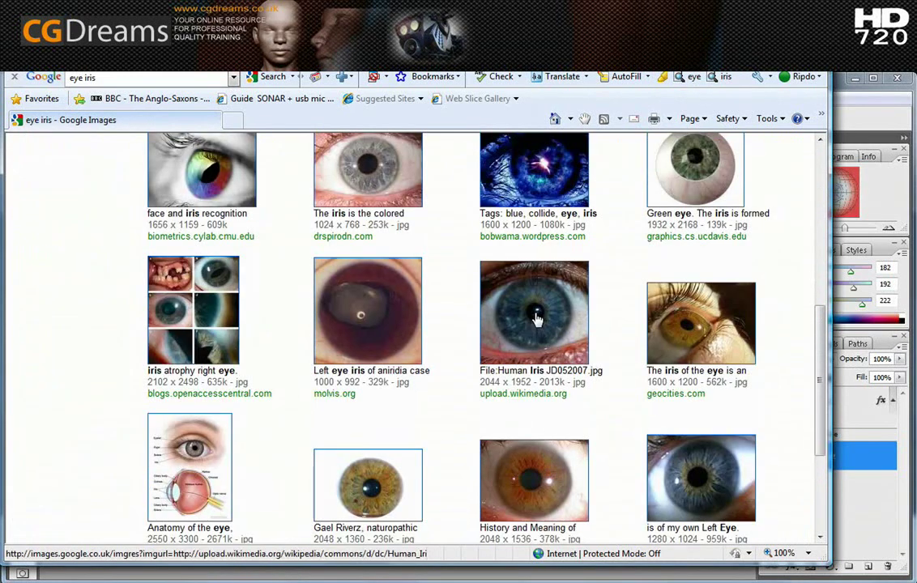
{"action": "left_click", "coordinate": [535, 319]}
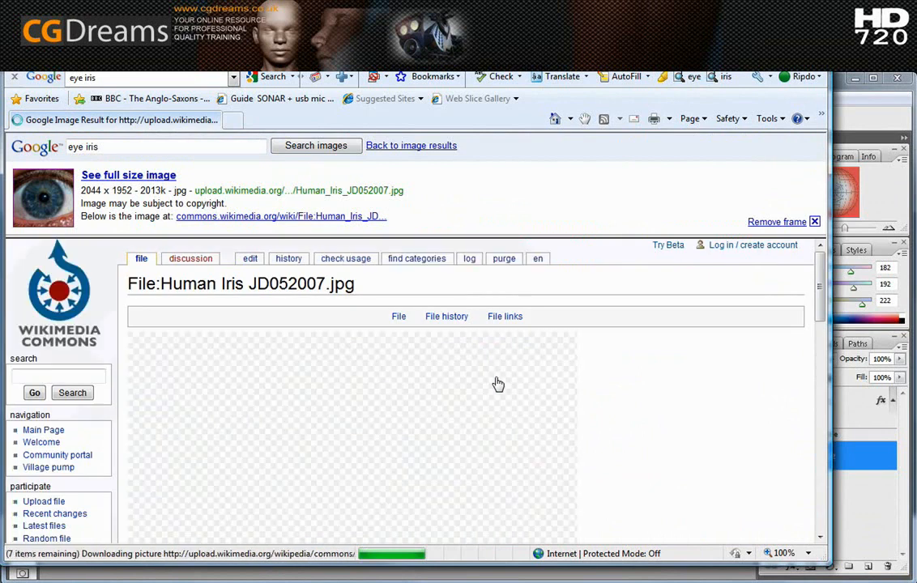